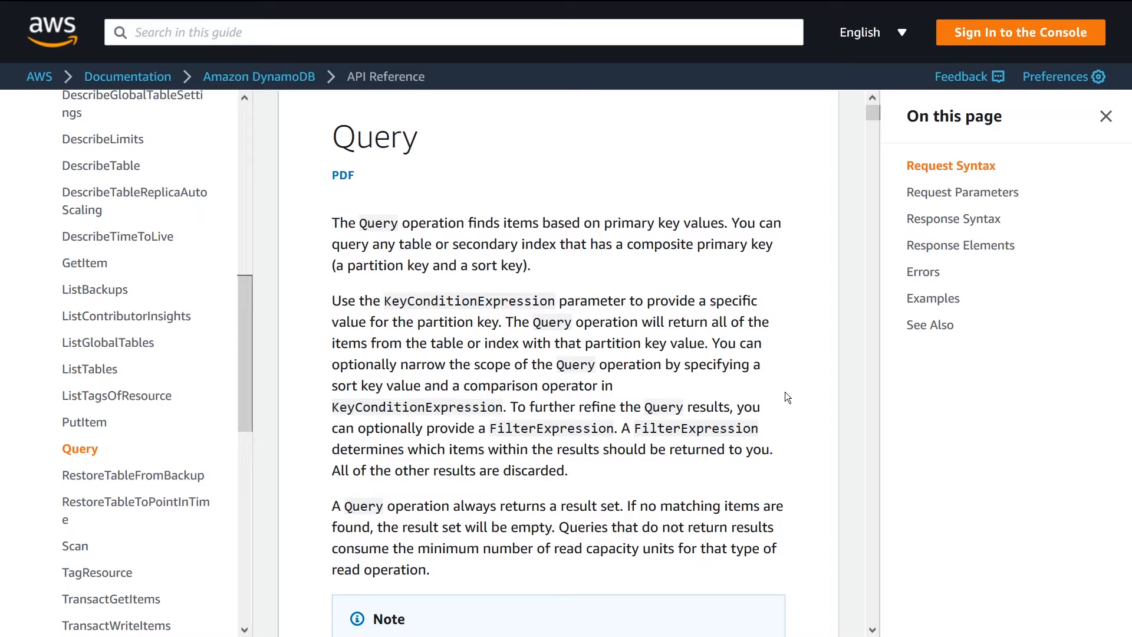
# Highlight the KeyConditionExpression and FilterExpression parameters in the DynamoDB query example
pyautogui.click(616, 386)
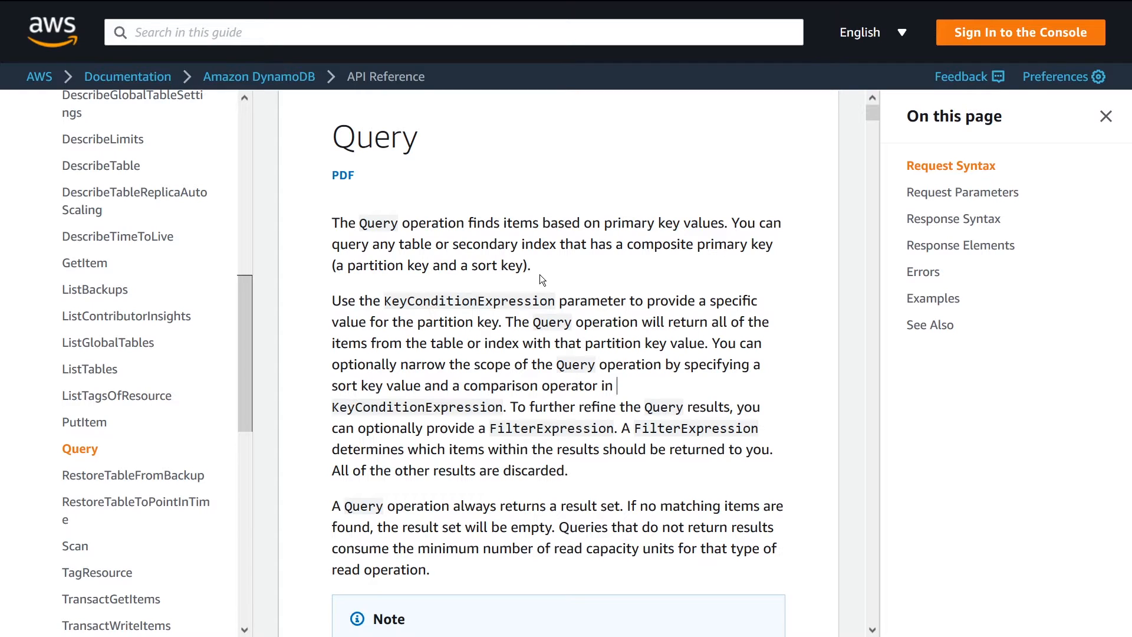
pyautogui.moveTo(552, 278)
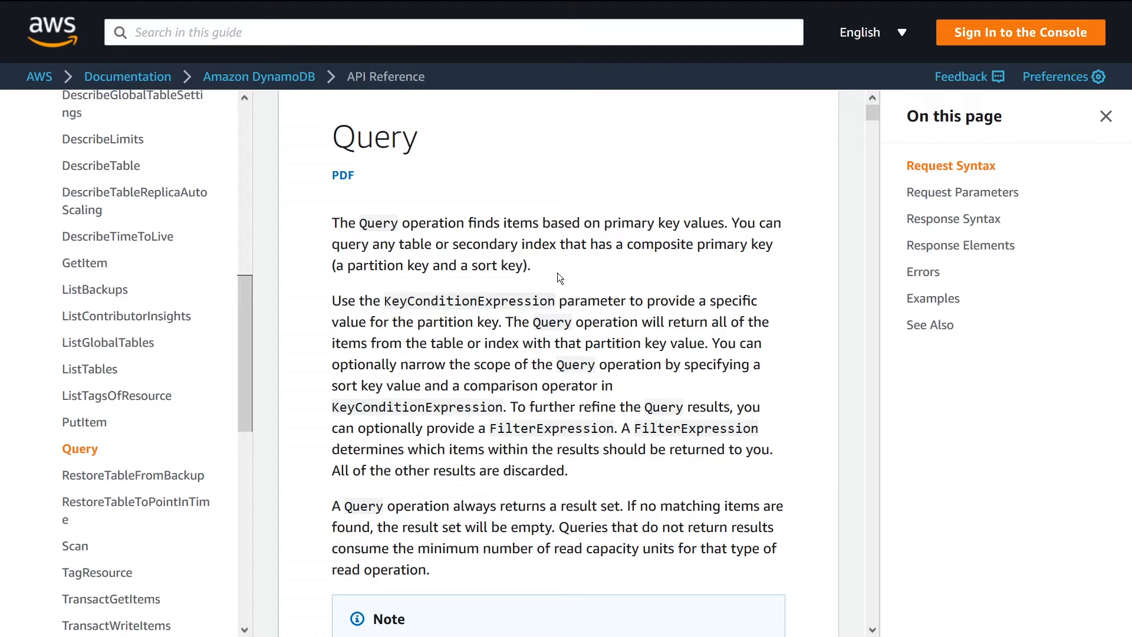
pyautogui.moveTo(359, 228)
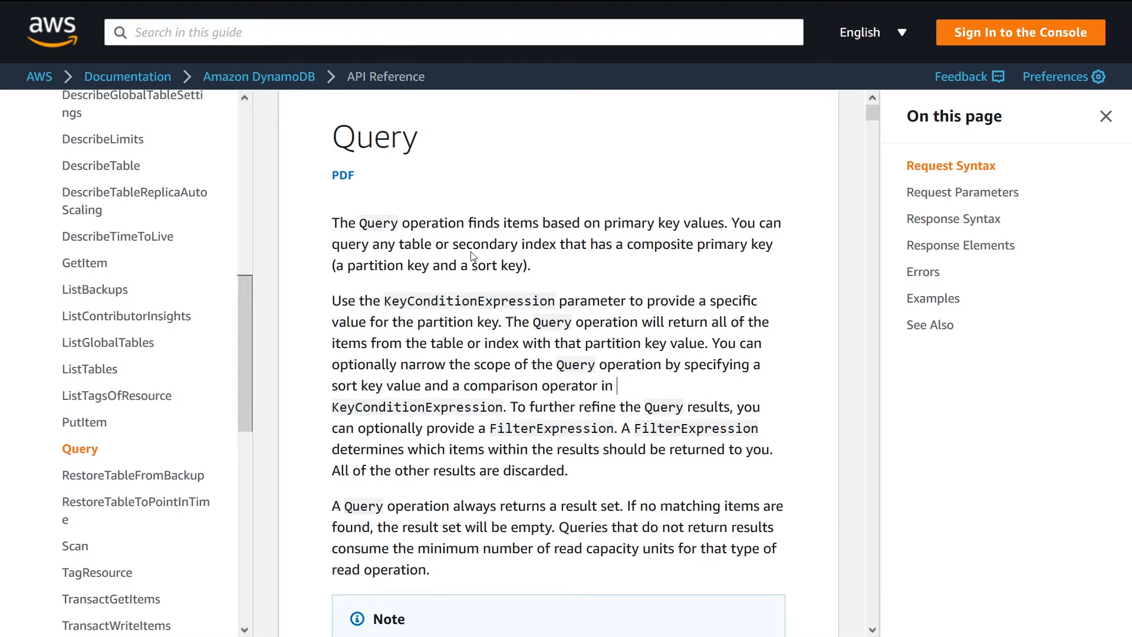
pyautogui.moveTo(517, 254)
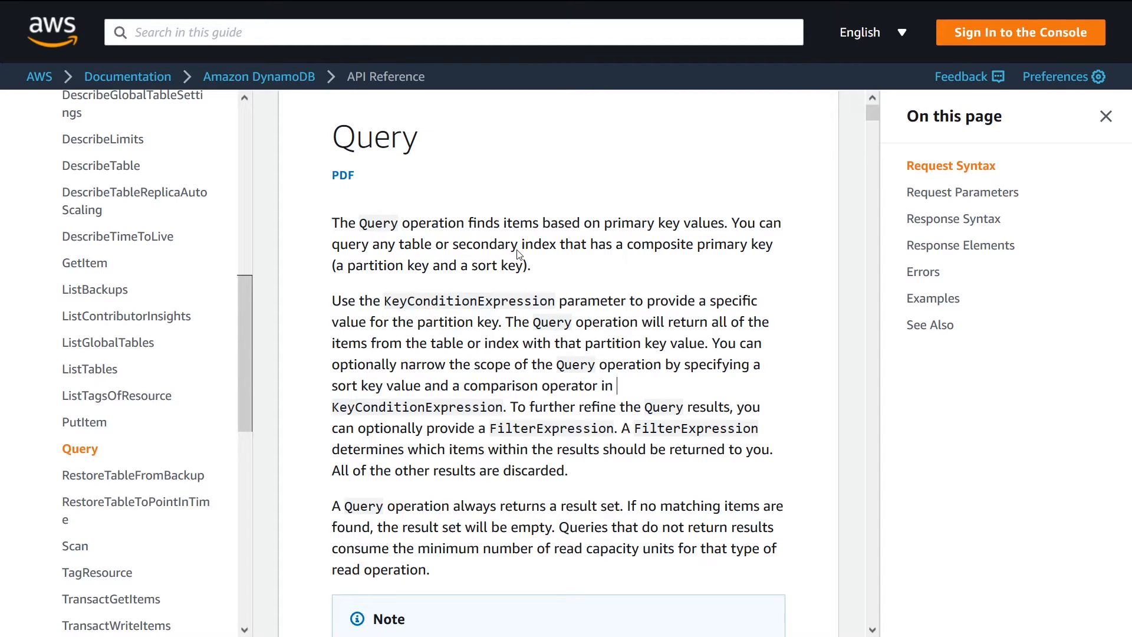
pyautogui.moveTo(387, 311)
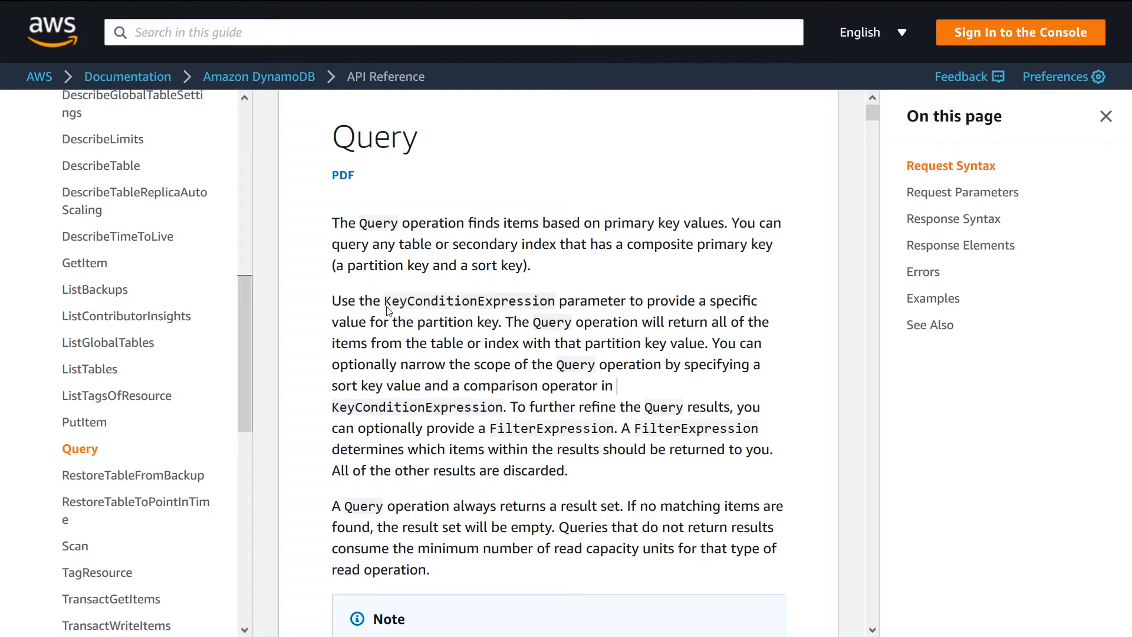
pyautogui.doubleClick(470, 301)
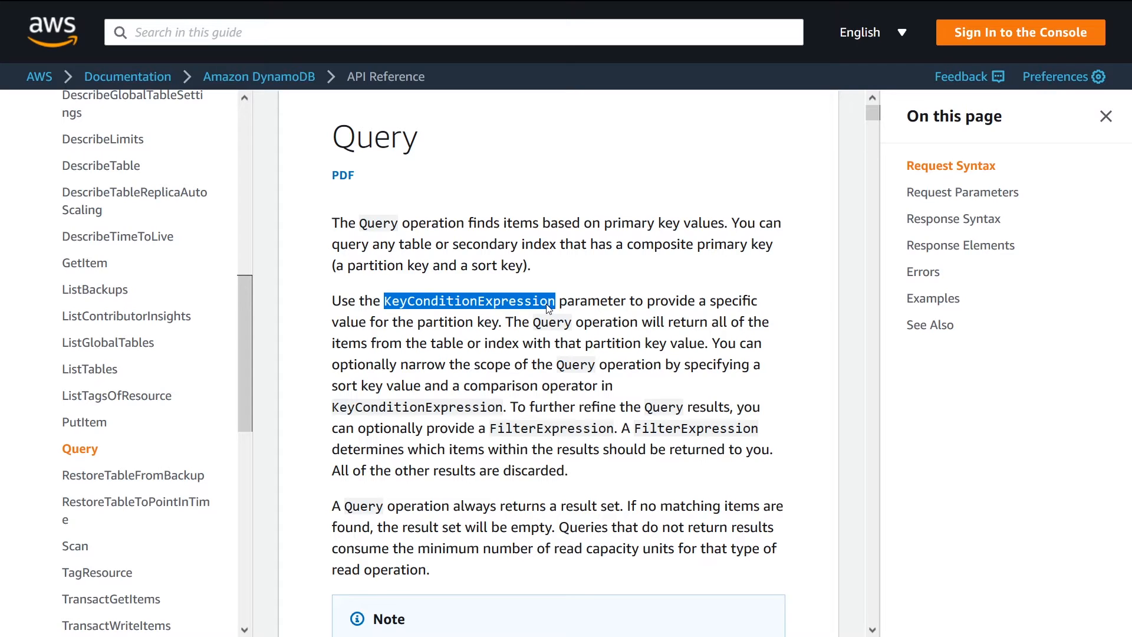
pyautogui.moveTo(670, 337)
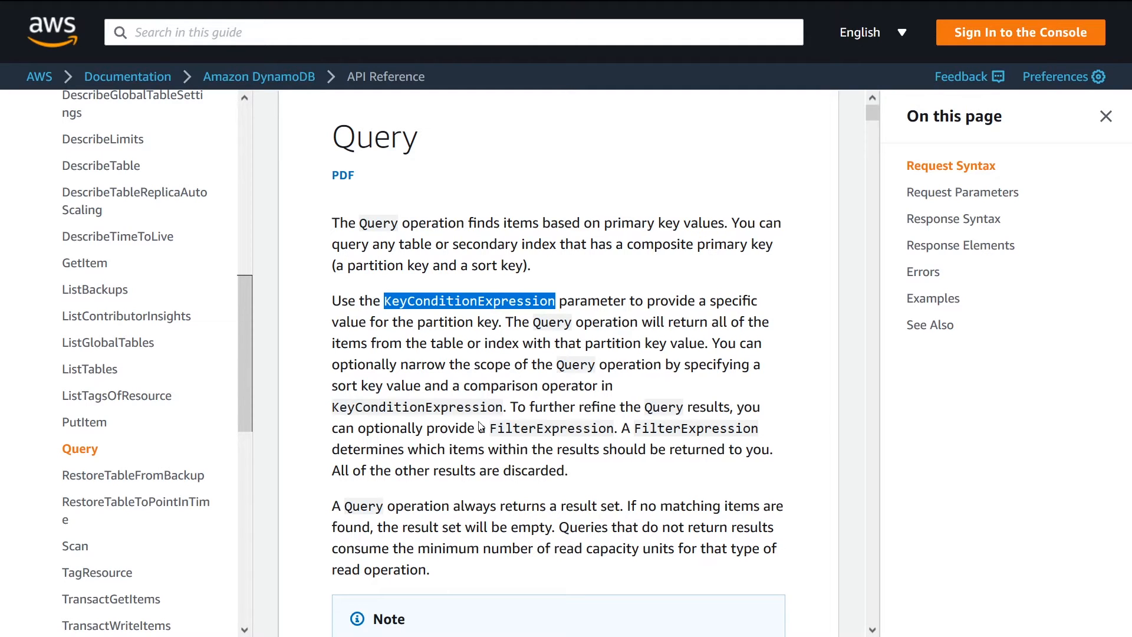
pyautogui.doubleClick(551, 427)
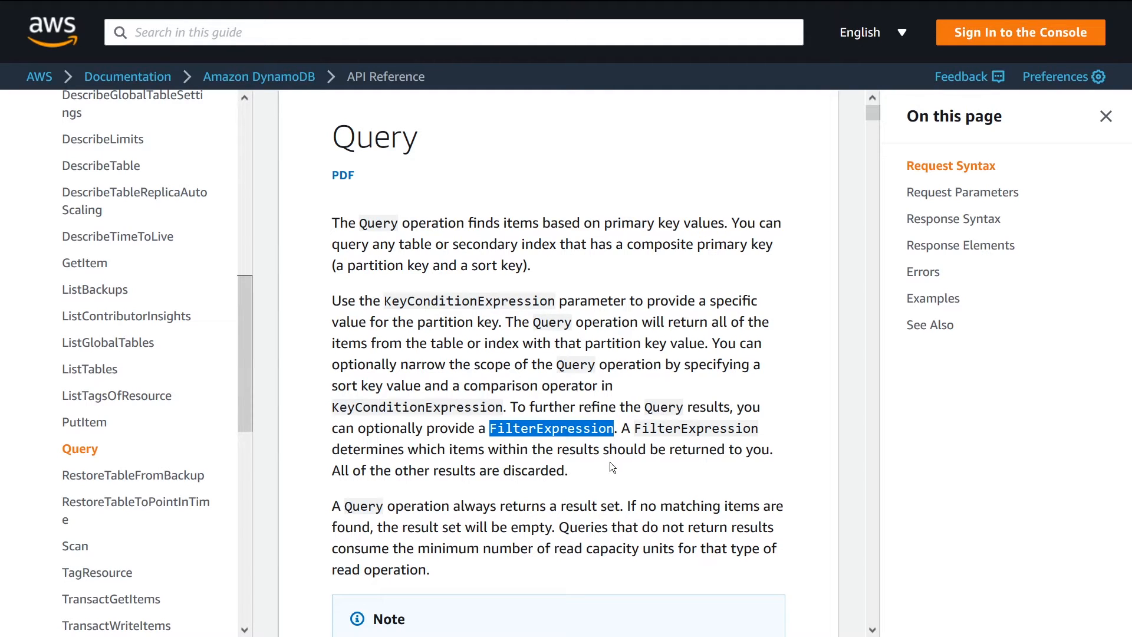
pyautogui.moveTo(604, 483)
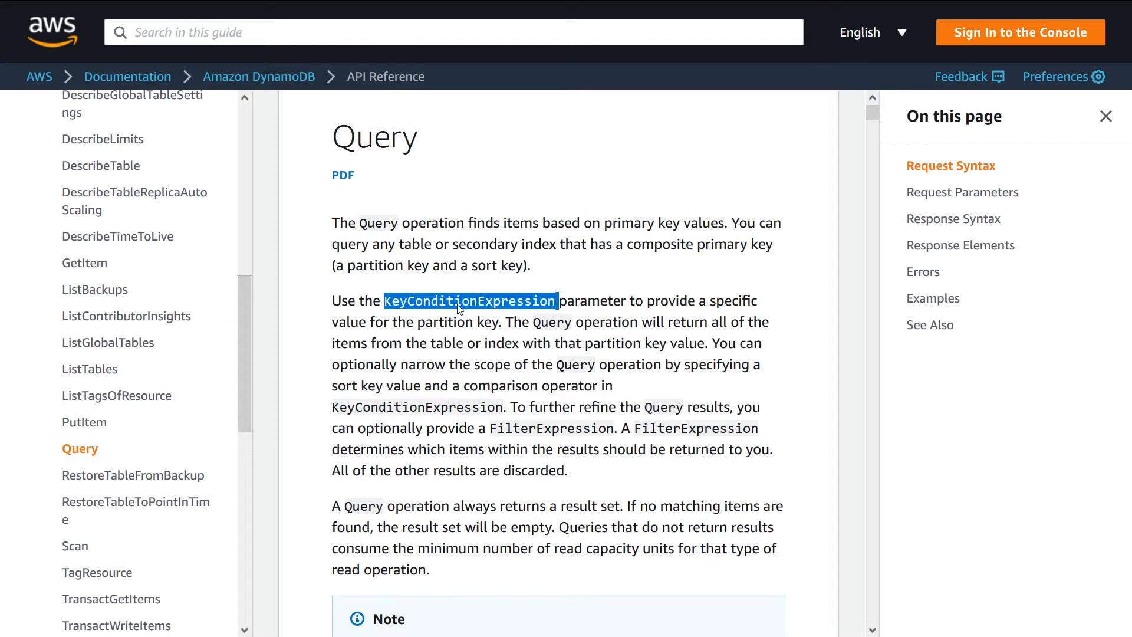
pyautogui.moveTo(526, 429)
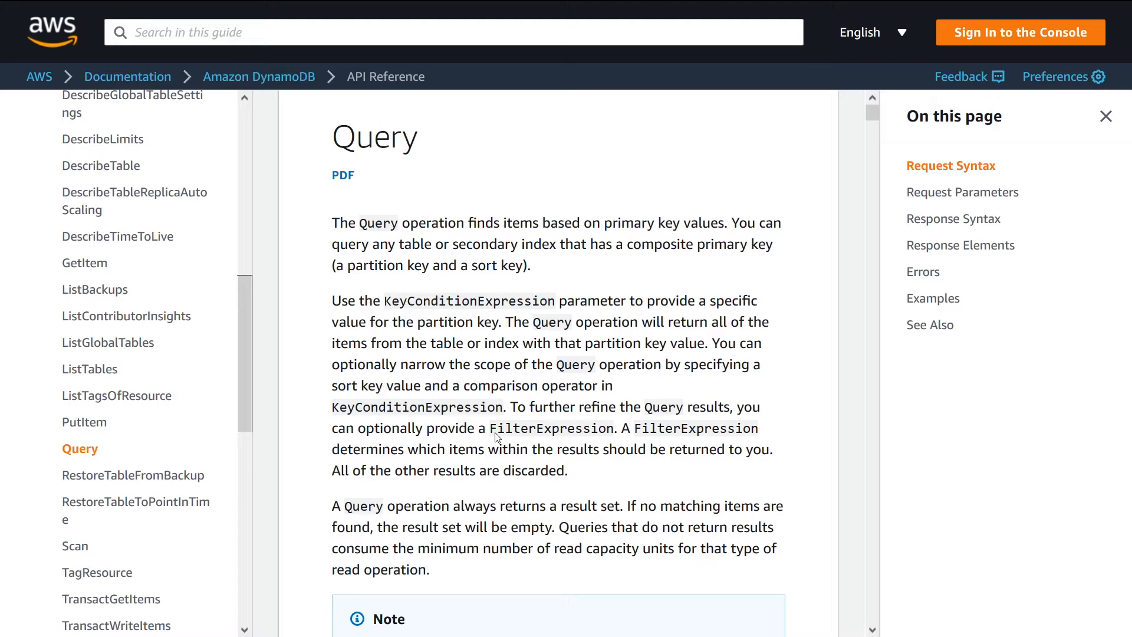
pyautogui.click(571, 471)
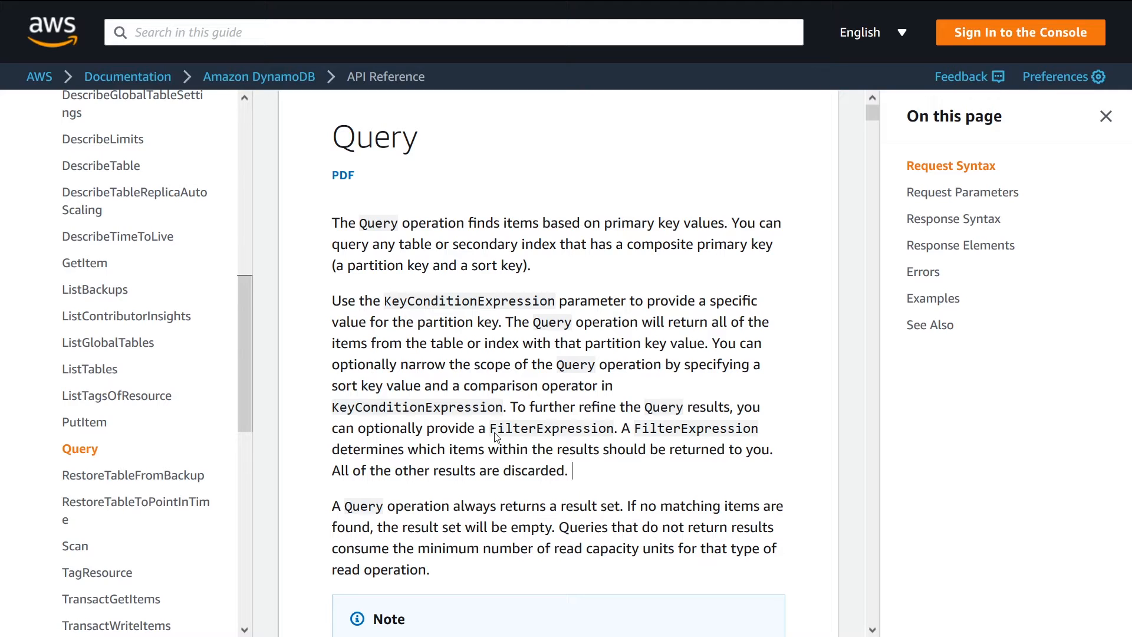
pyautogui.doubleClick(551, 427)
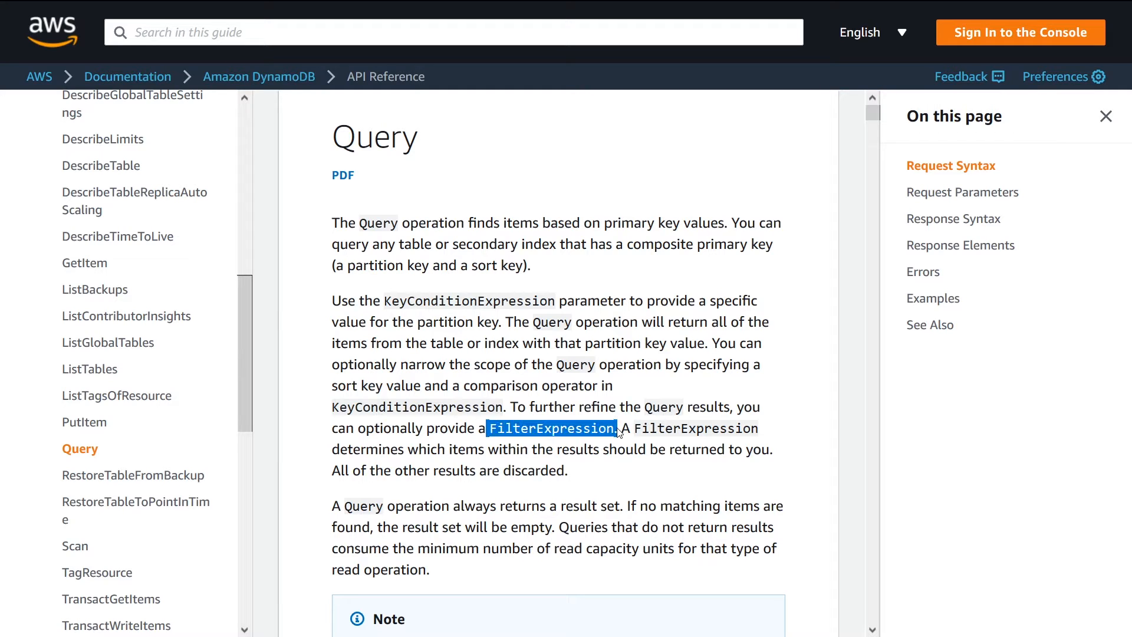
pyautogui.moveTo(624, 466)
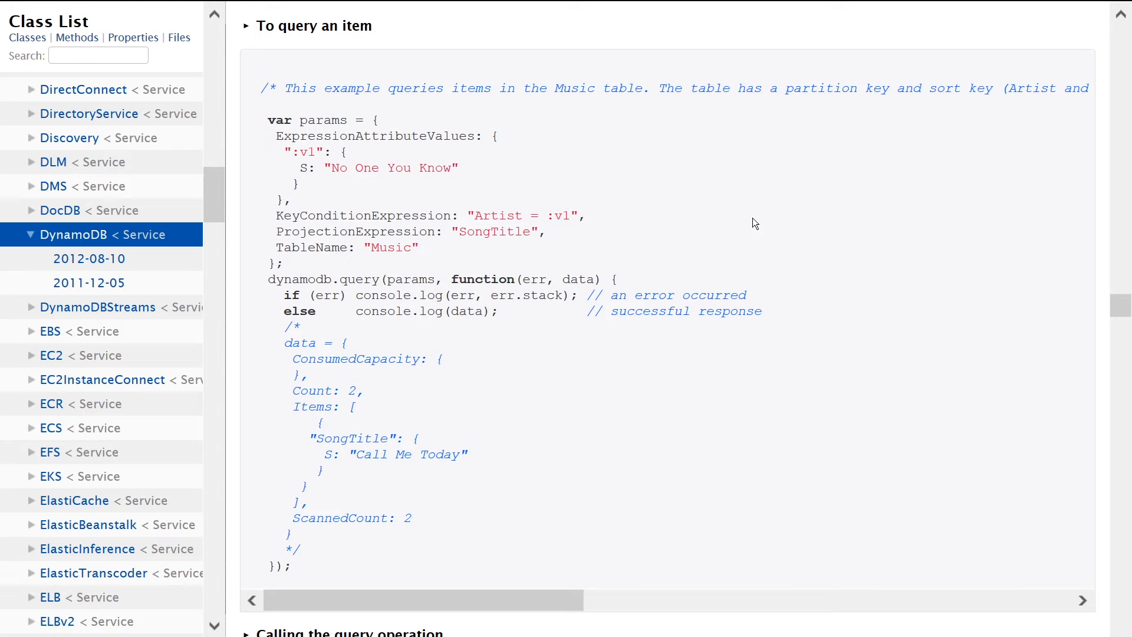
pyautogui.moveTo(702, 214)
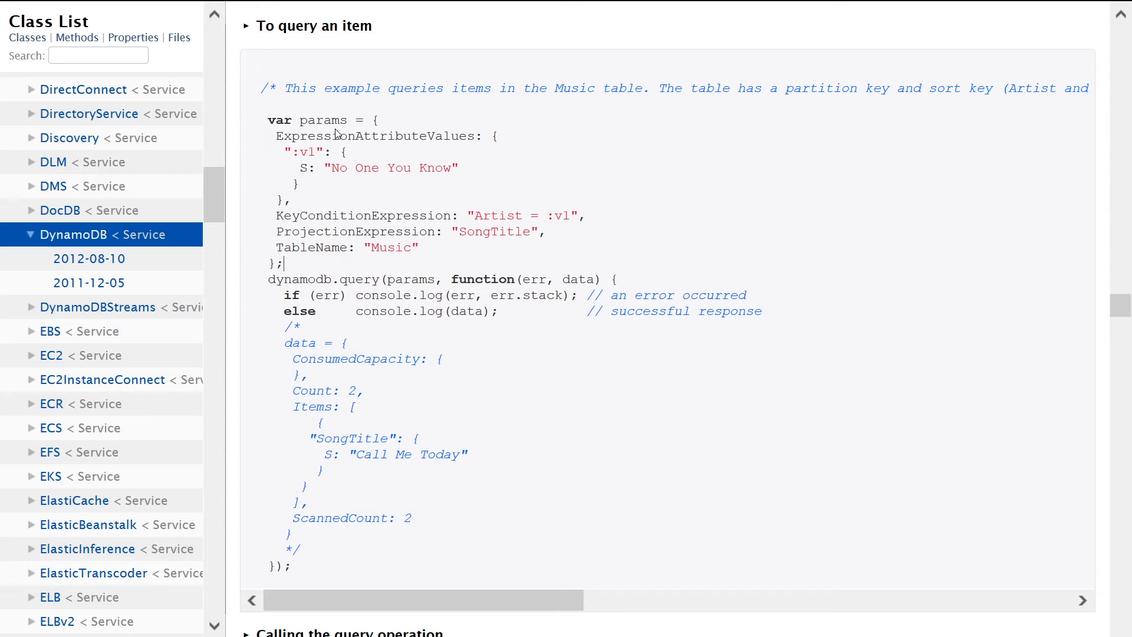
# Highlight the ExpressionAttributeValues key and its :v1 placeholder in the params block
pyautogui.doubleClick(326, 121)
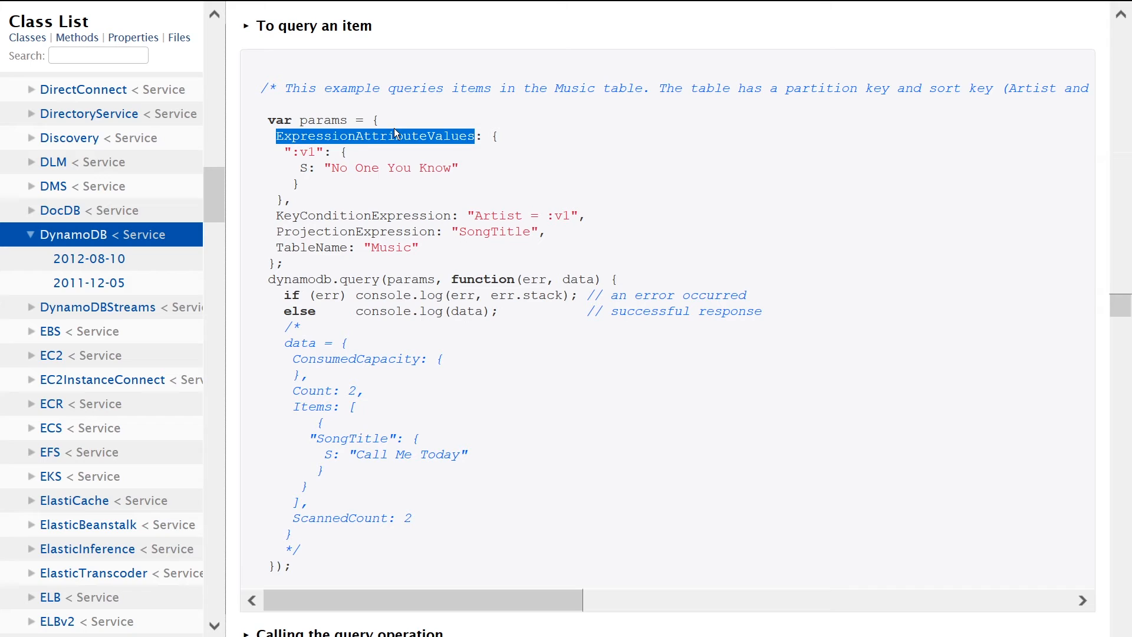
pyautogui.moveTo(493, 141)
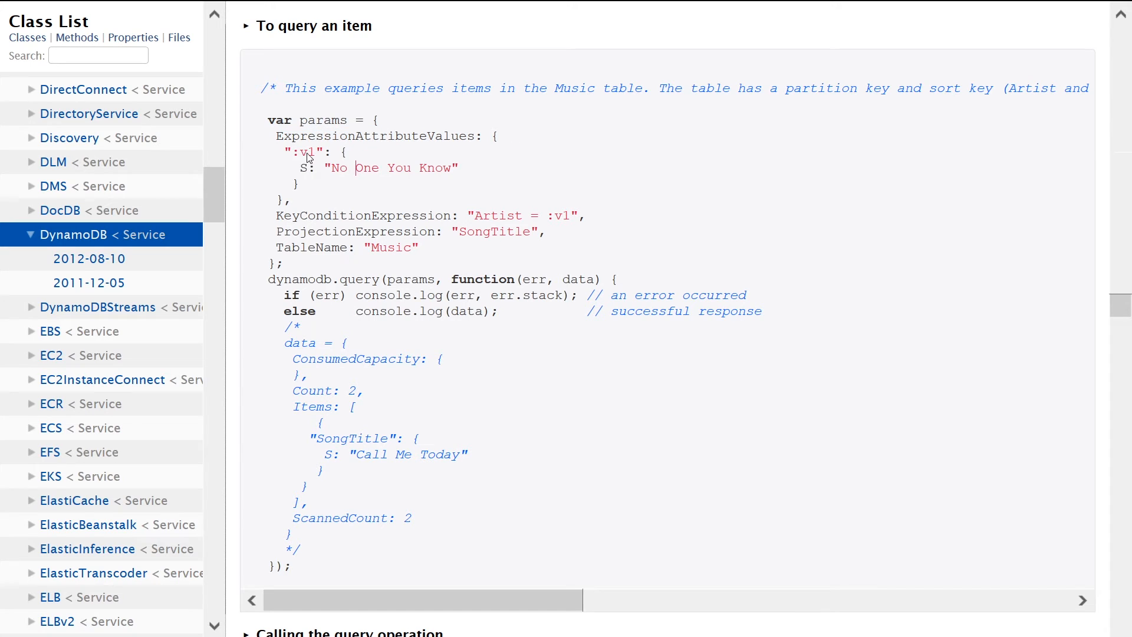
pyautogui.doubleClick(298, 152)
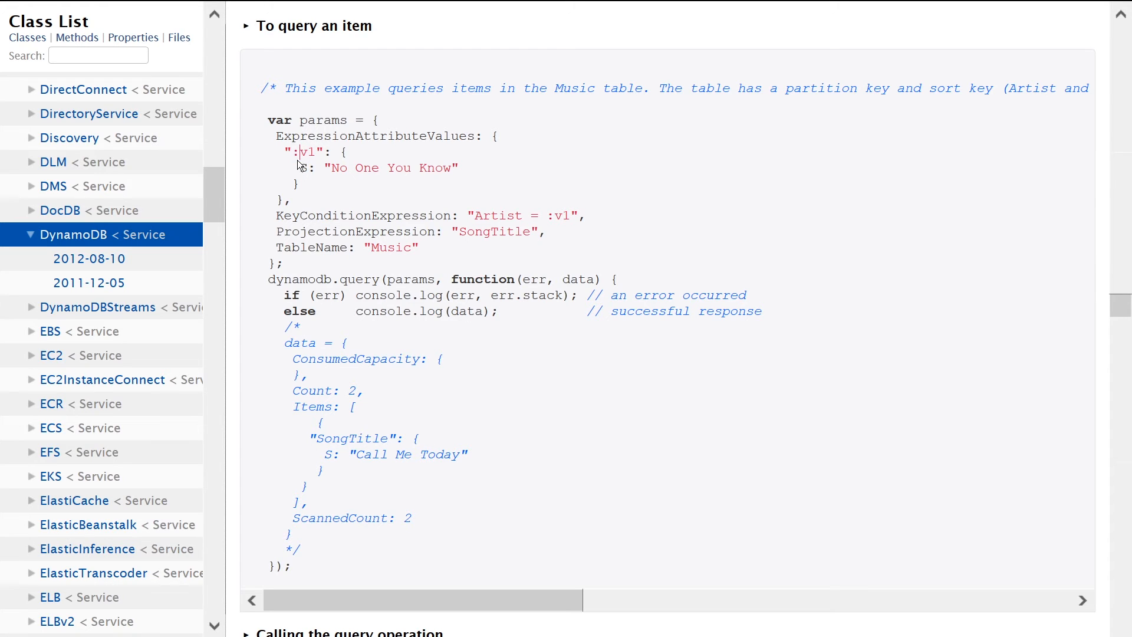
pyautogui.doubleClick(303, 152)
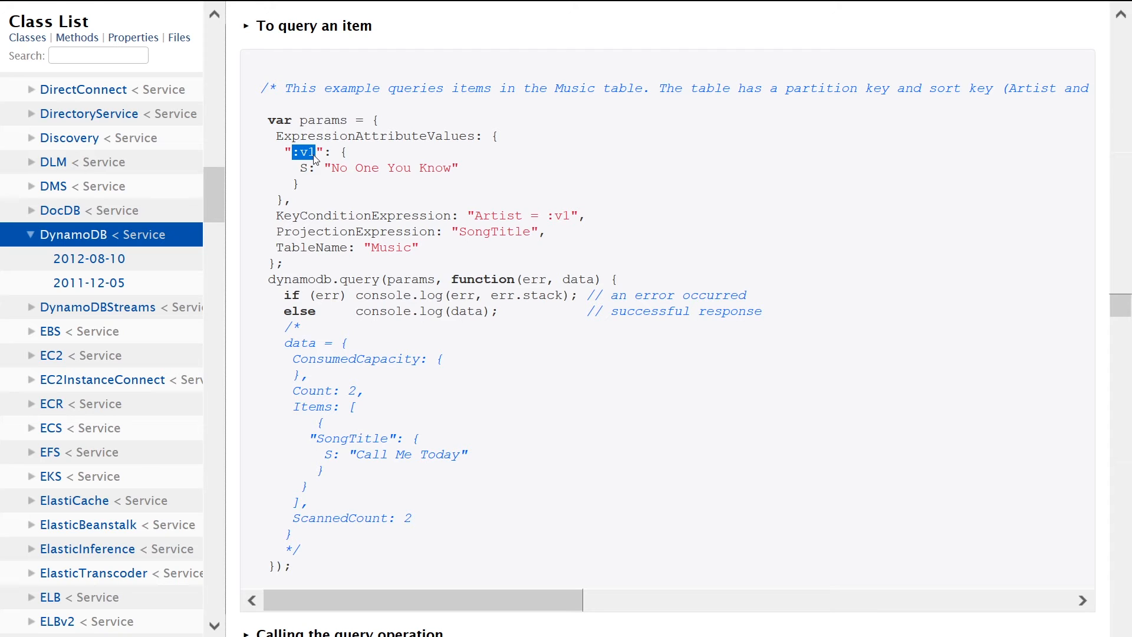
pyautogui.moveTo(295, 159)
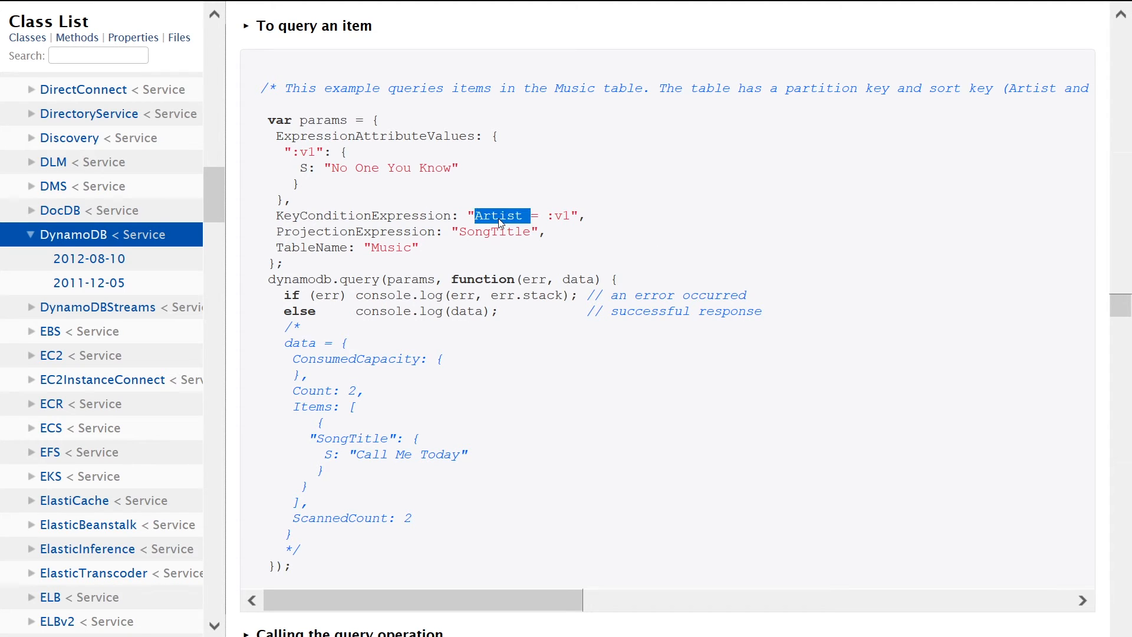
pyautogui.click(559, 215)
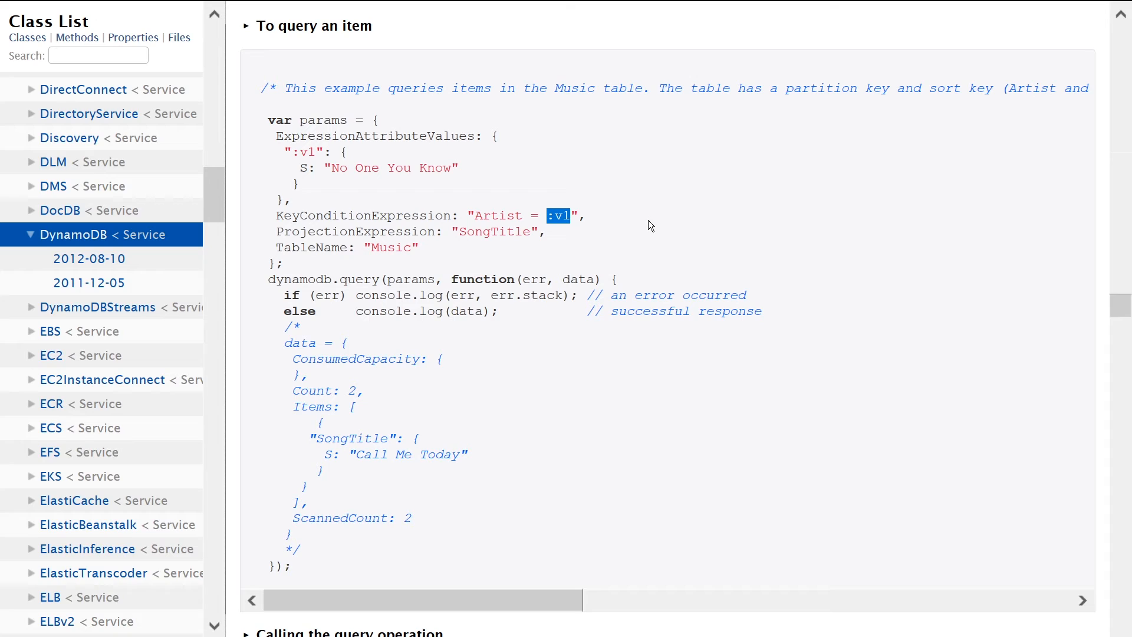
pyautogui.moveTo(671, 231)
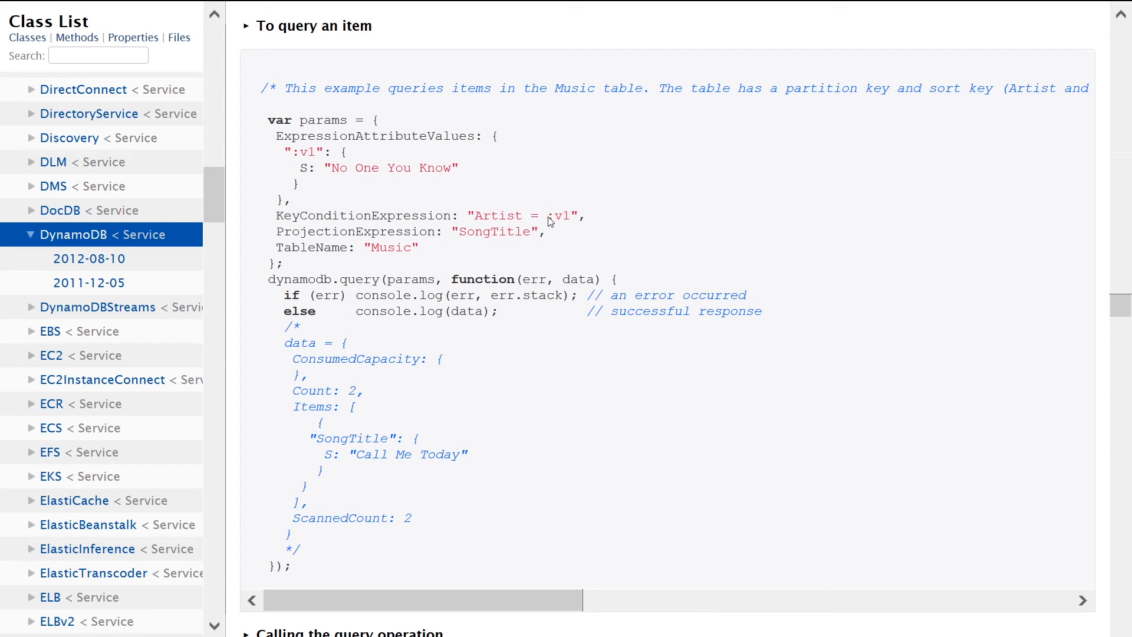
pyautogui.doubleClick(558, 215)
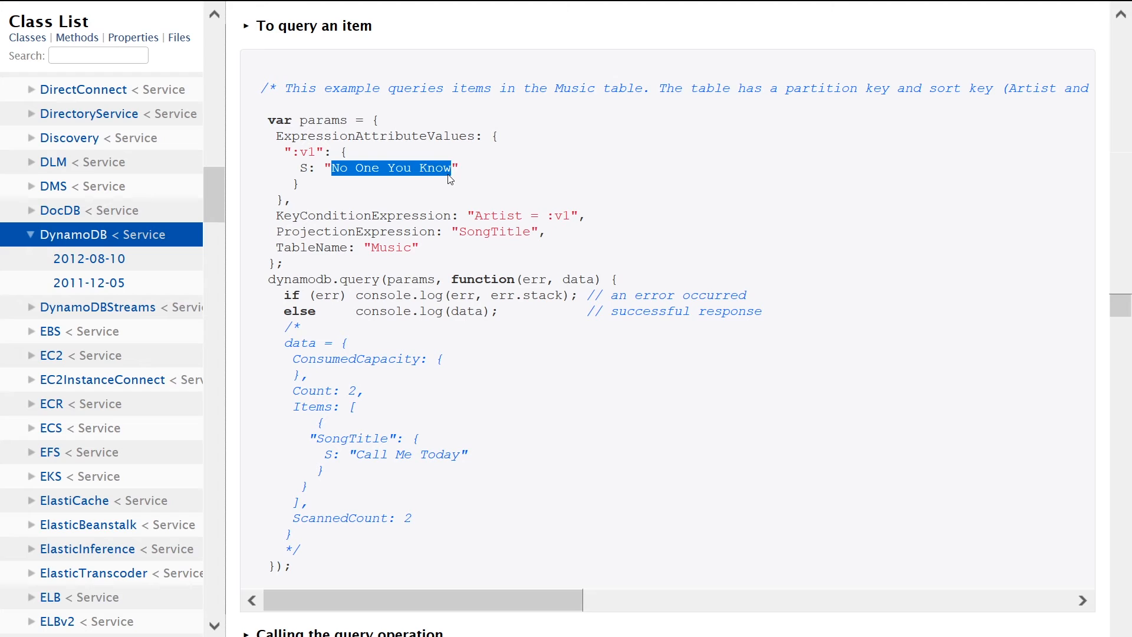
pyautogui.moveTo(366, 212)
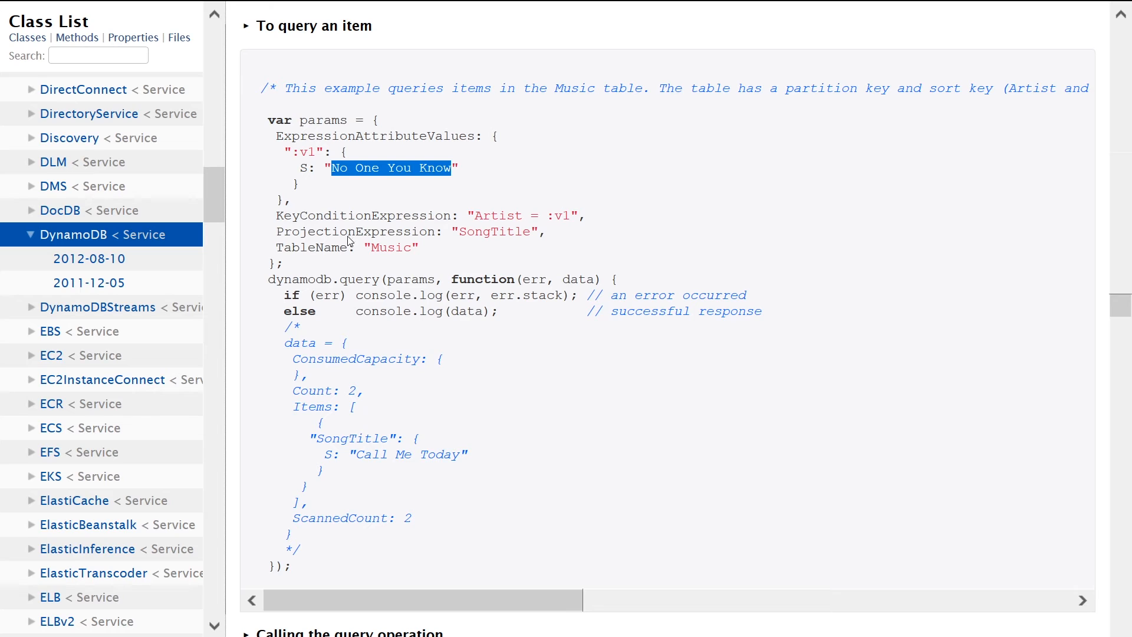
pyautogui.doubleClick(355, 231)
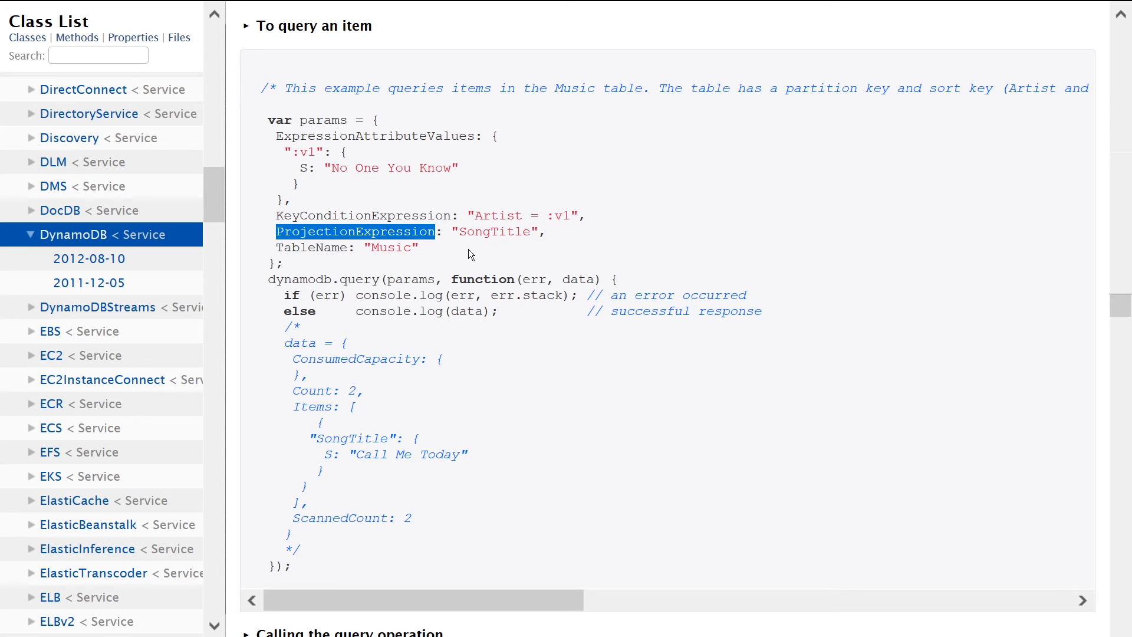
pyautogui.moveTo(478, 249)
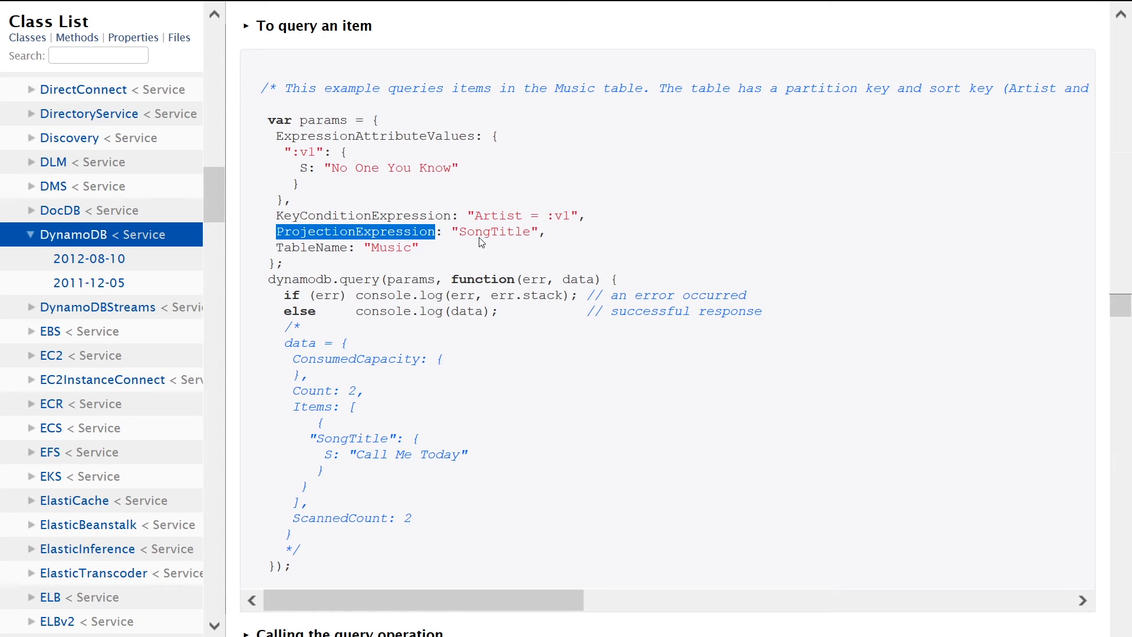
pyautogui.moveTo(493, 241)
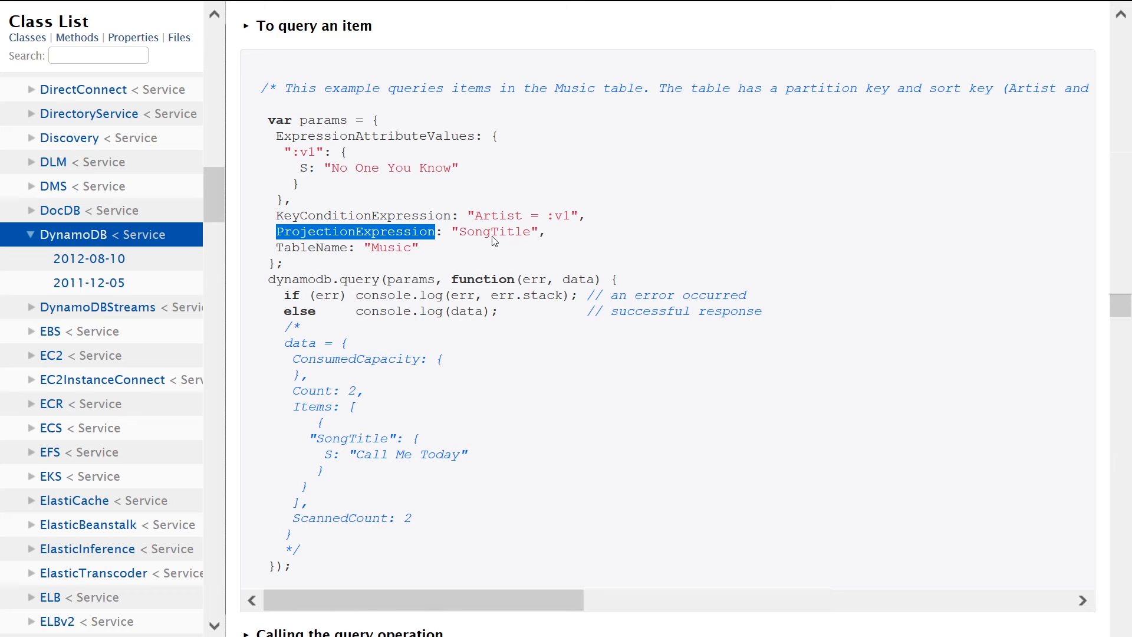
pyautogui.moveTo(487, 201)
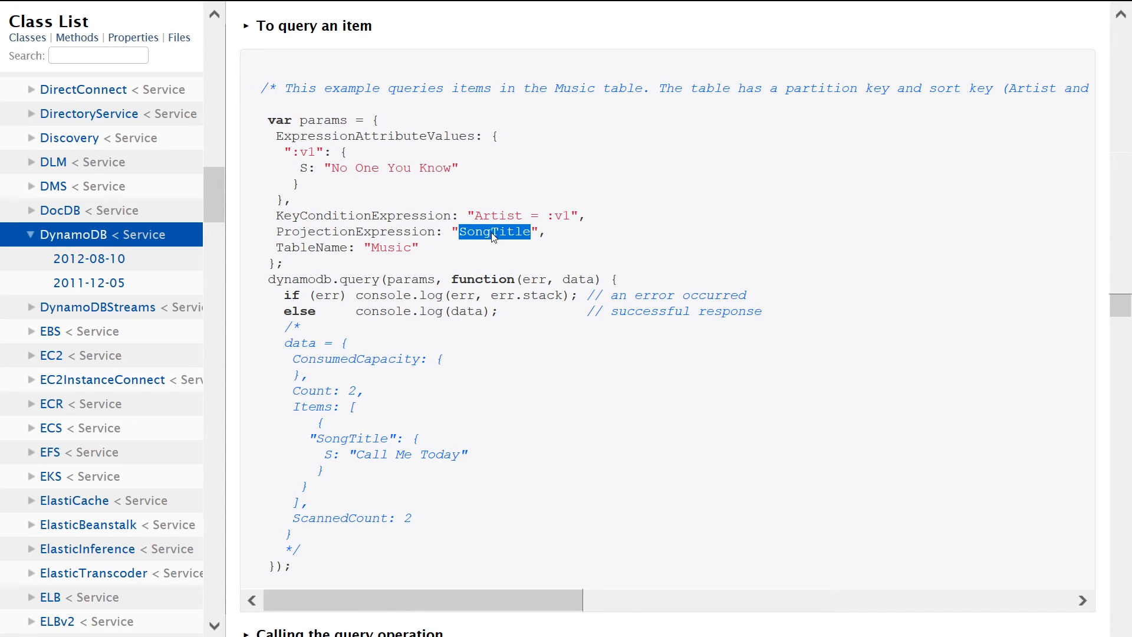
pyautogui.moveTo(496, 241)
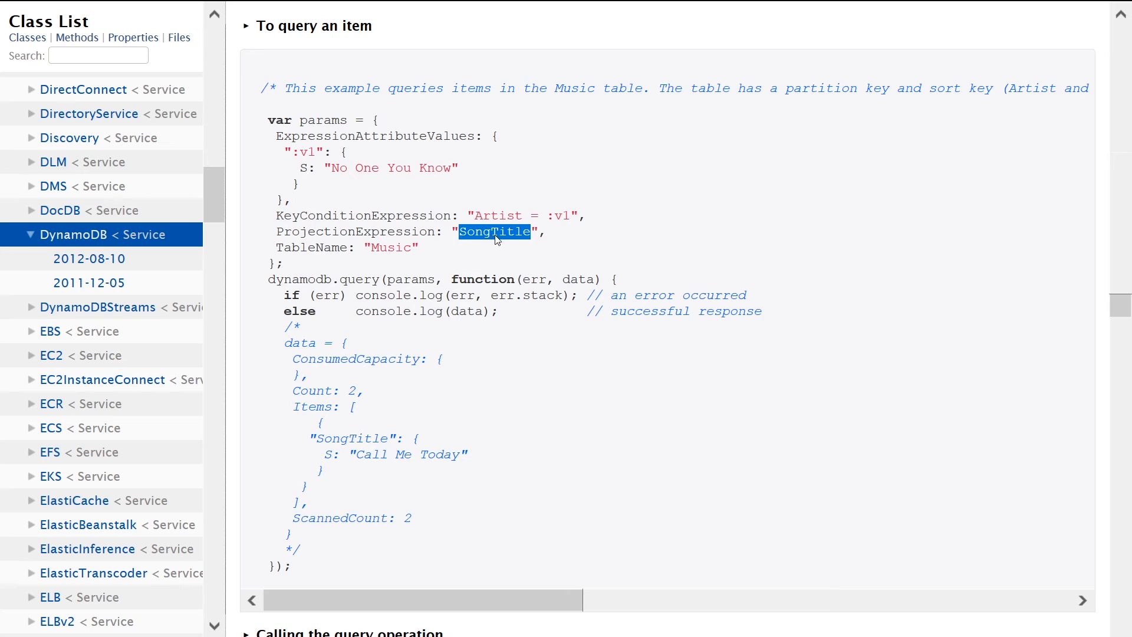
pyautogui.moveTo(476, 247)
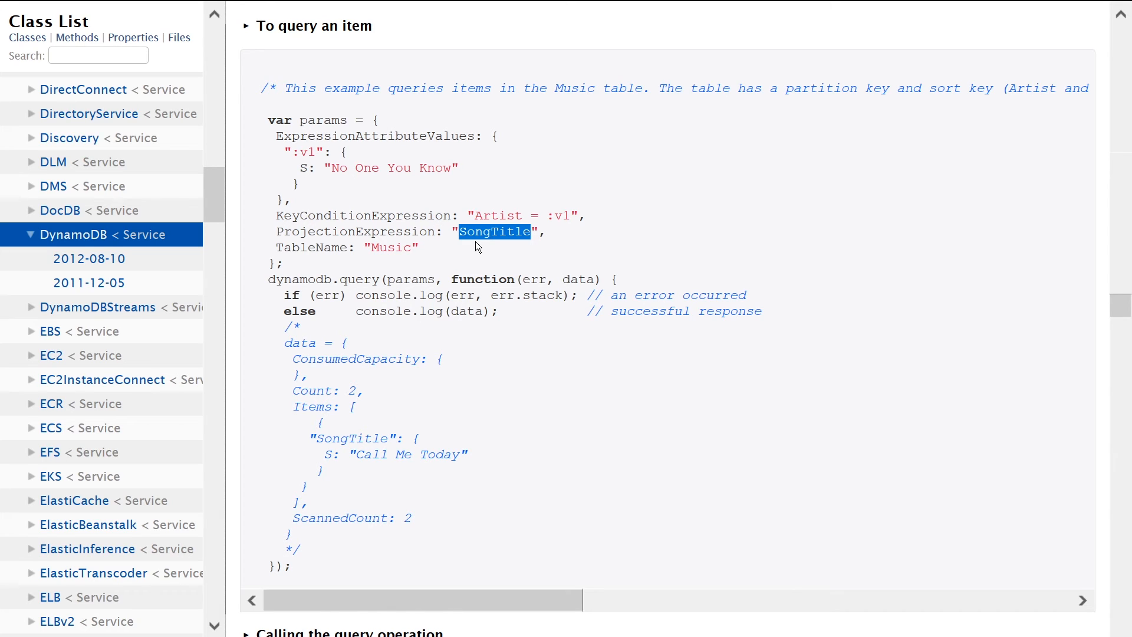
pyautogui.doubleClick(354, 233)
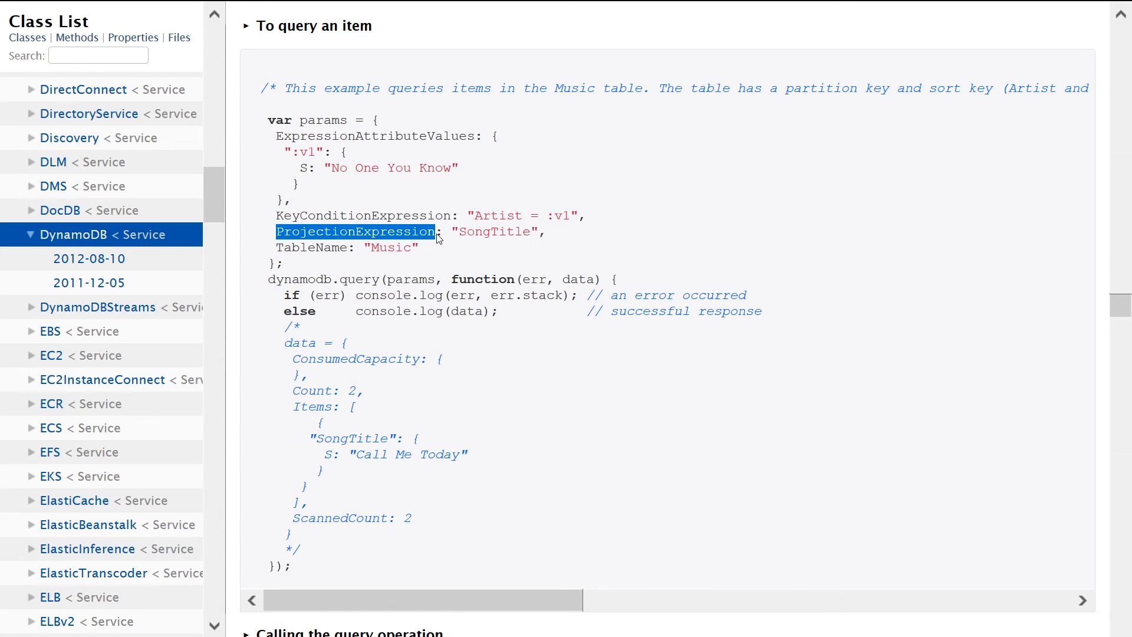
pyautogui.moveTo(313, 249)
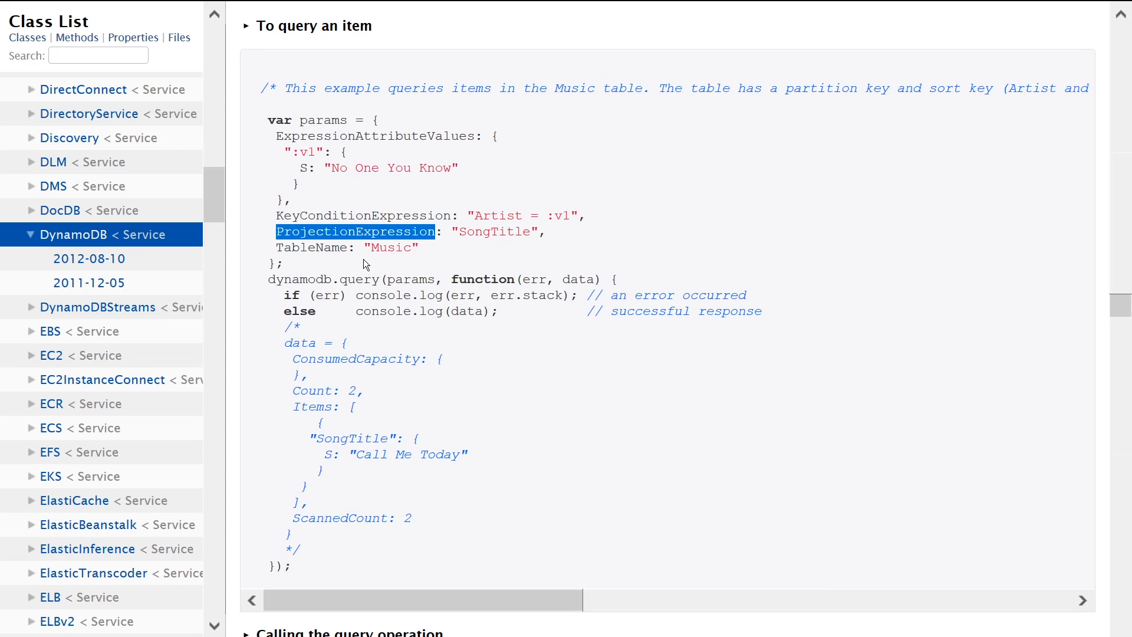
pyautogui.moveTo(282, 290)
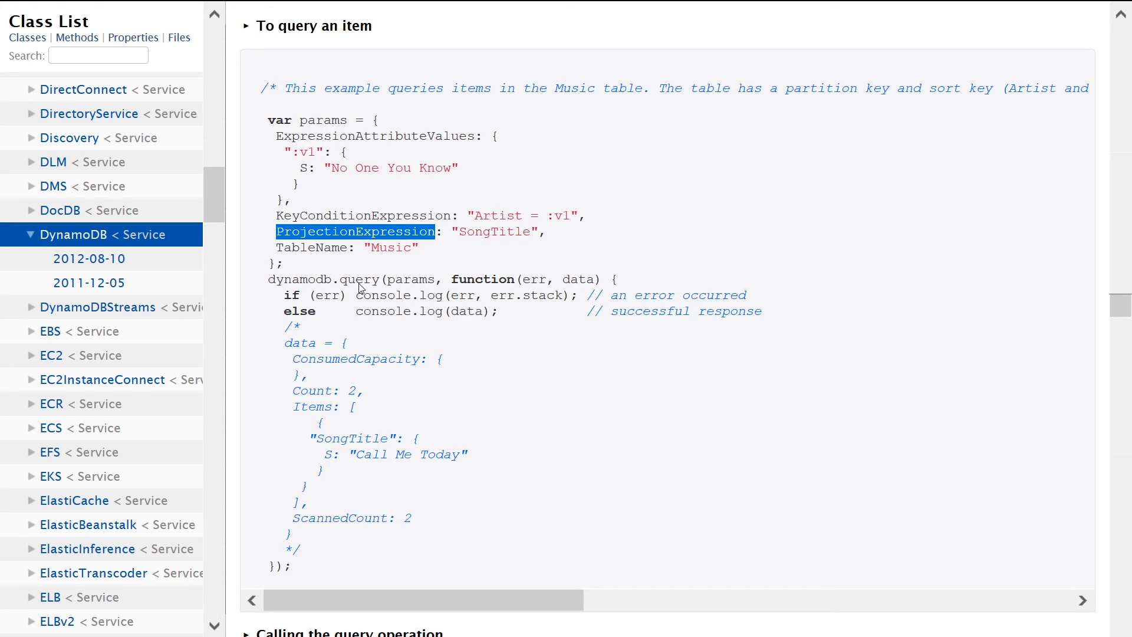
pyautogui.doubleClick(298, 280)
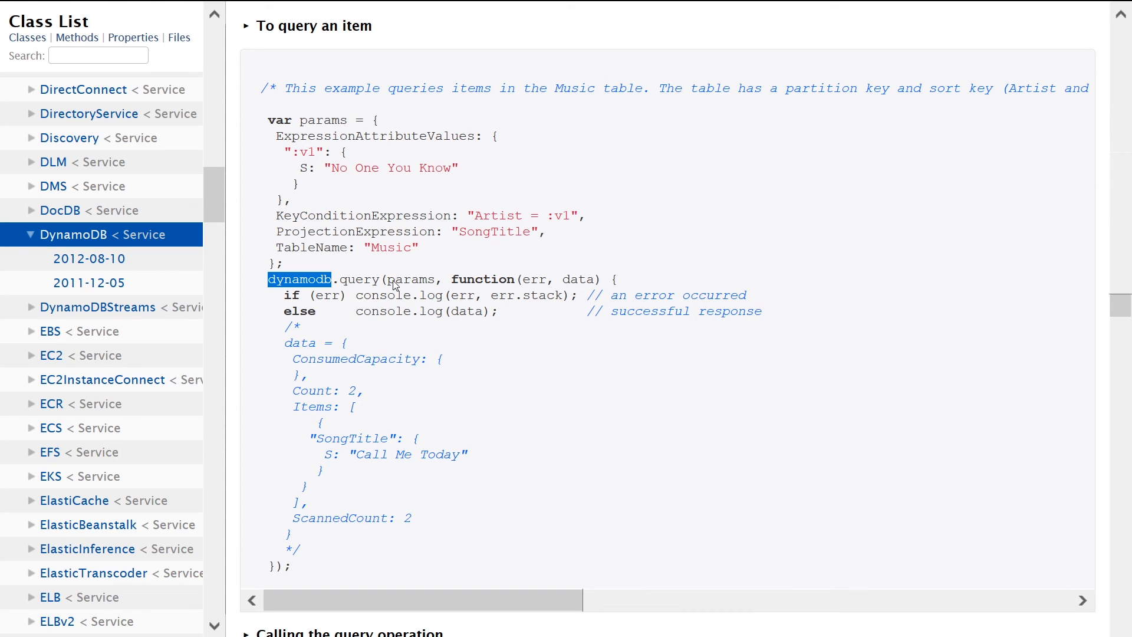
pyautogui.moveTo(453, 289)
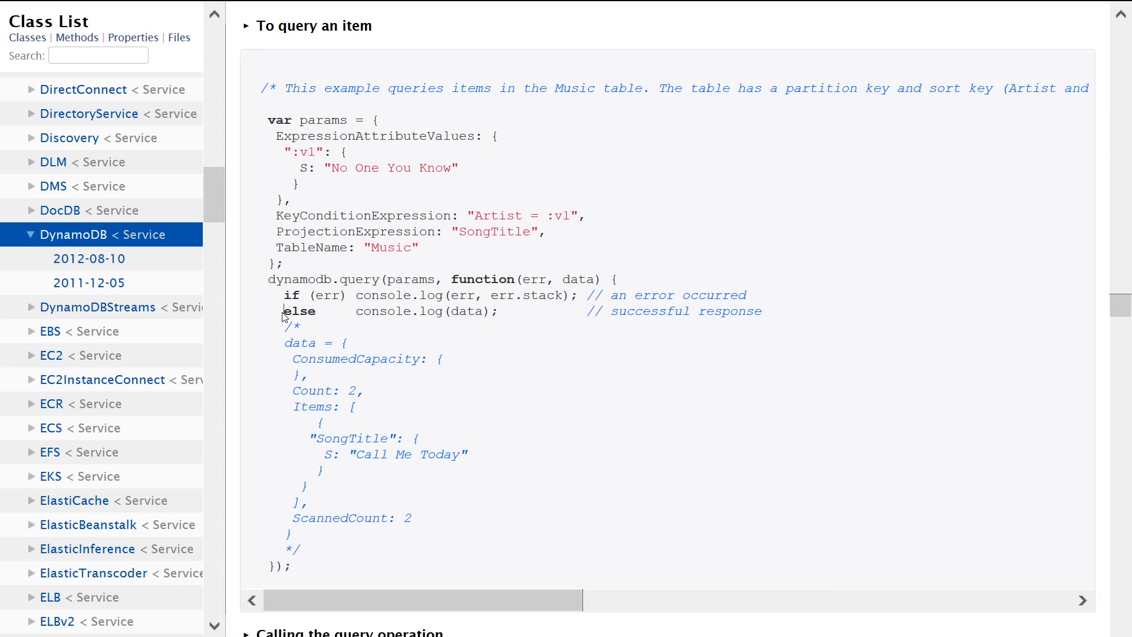
pyautogui.doubleClick(383, 312)
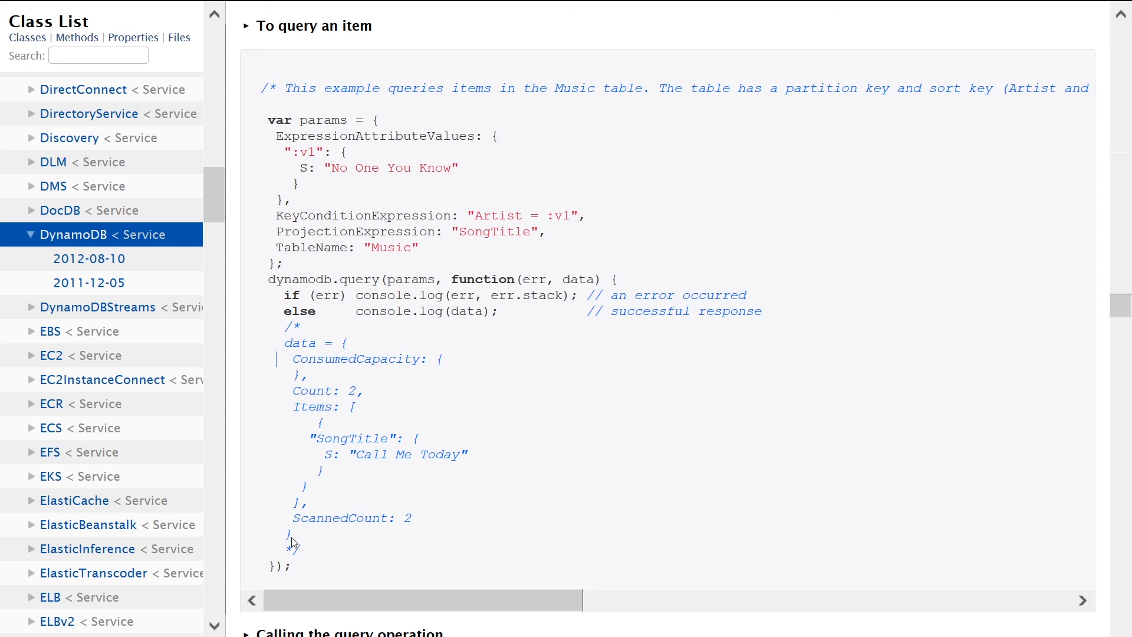
pyautogui.moveTo(300, 347)
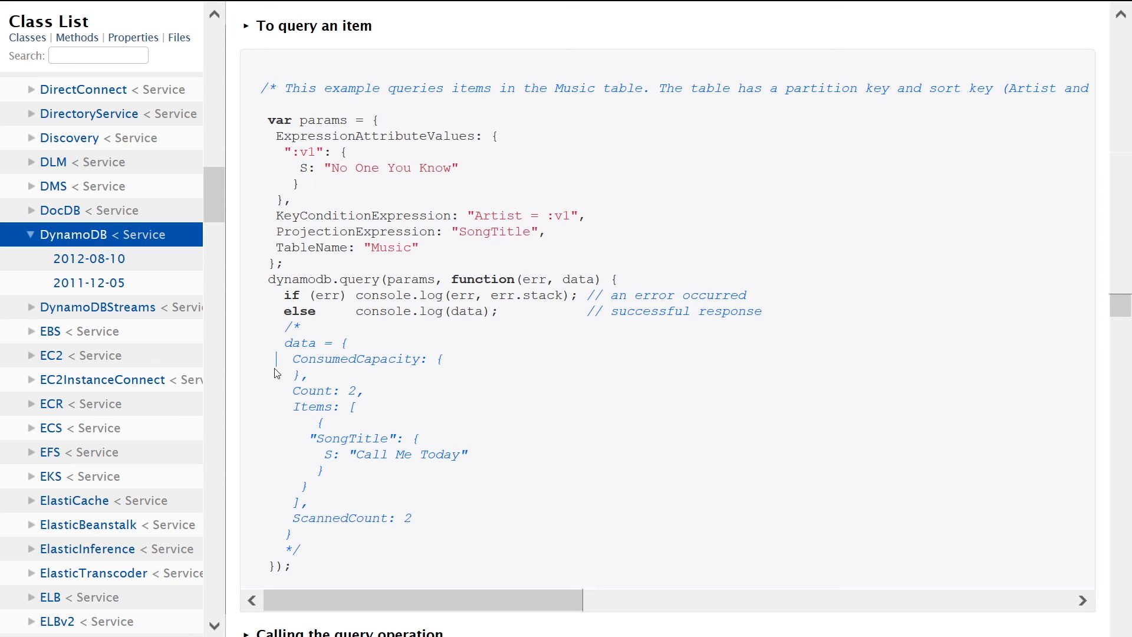
pyautogui.moveTo(295, 367)
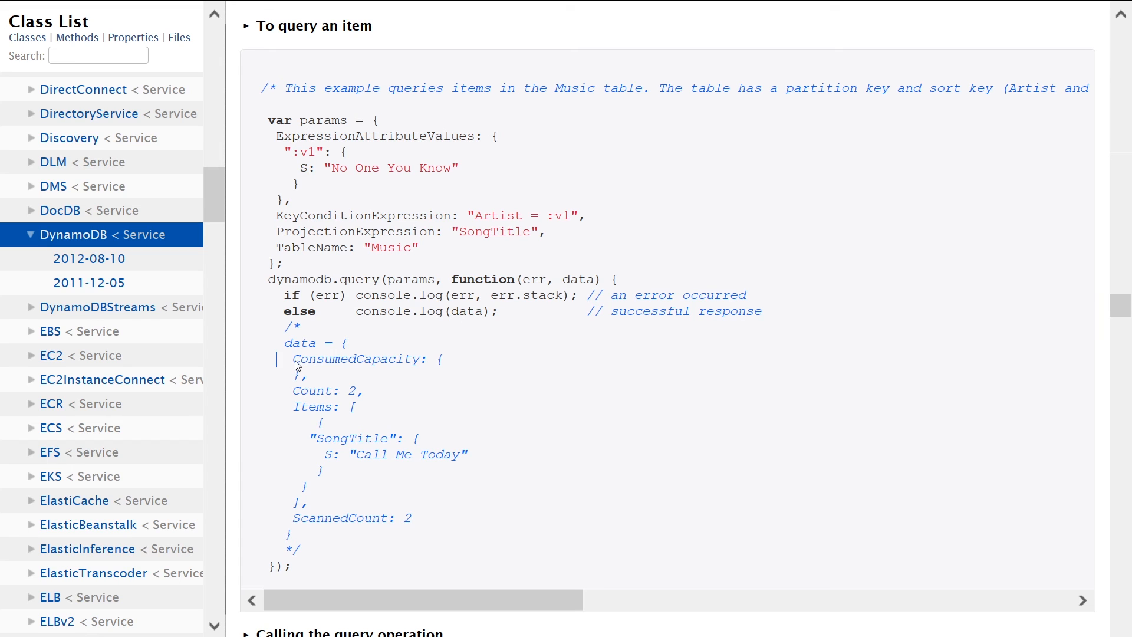
pyautogui.doubleClick(355, 359)
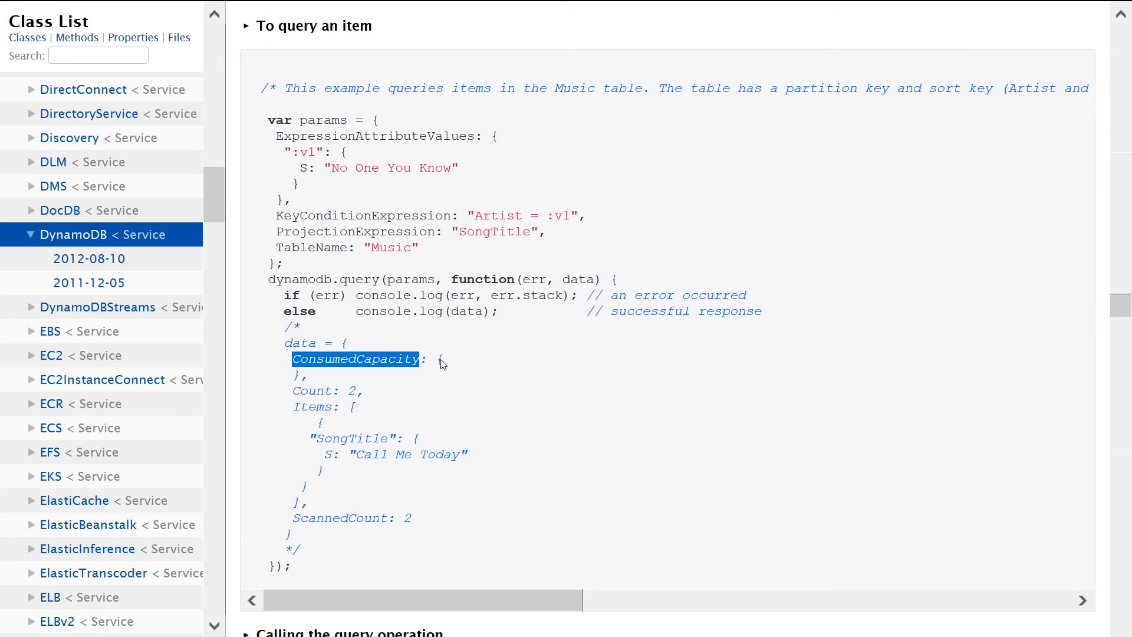
pyautogui.moveTo(307, 399)
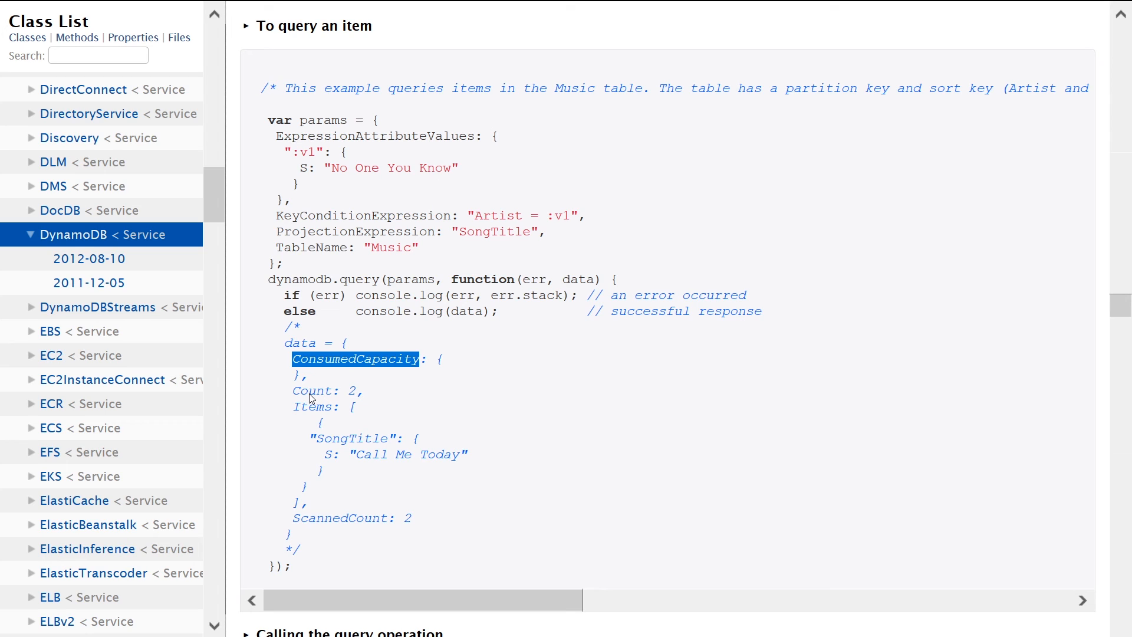
pyautogui.moveTo(309, 405)
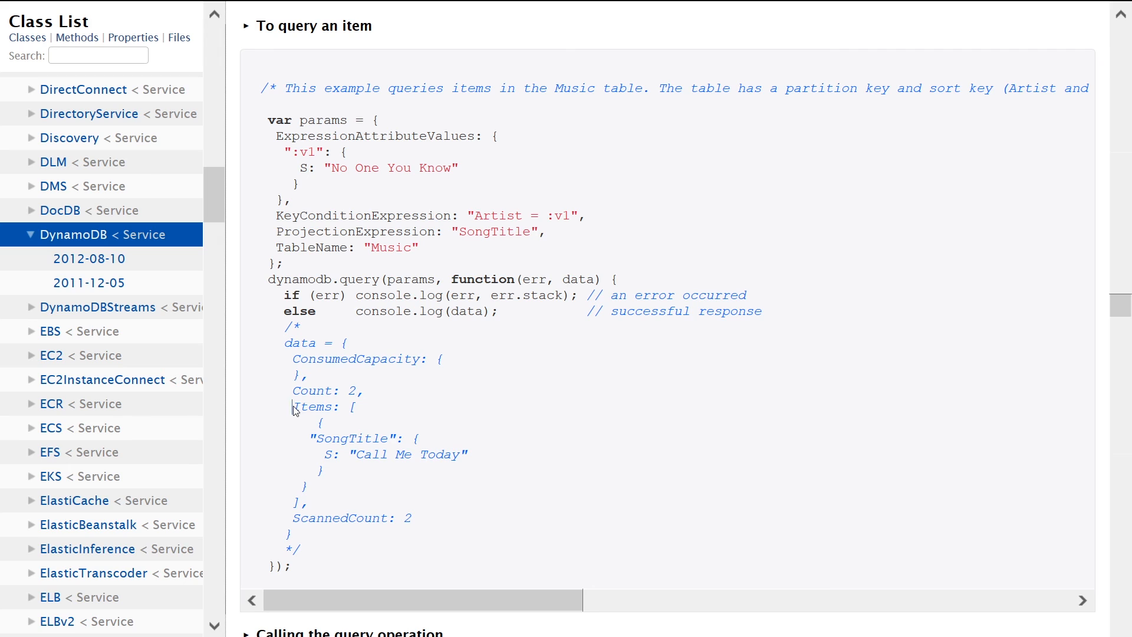
pyautogui.moveTo(293, 407); pyautogui.dragTo(314, 502)
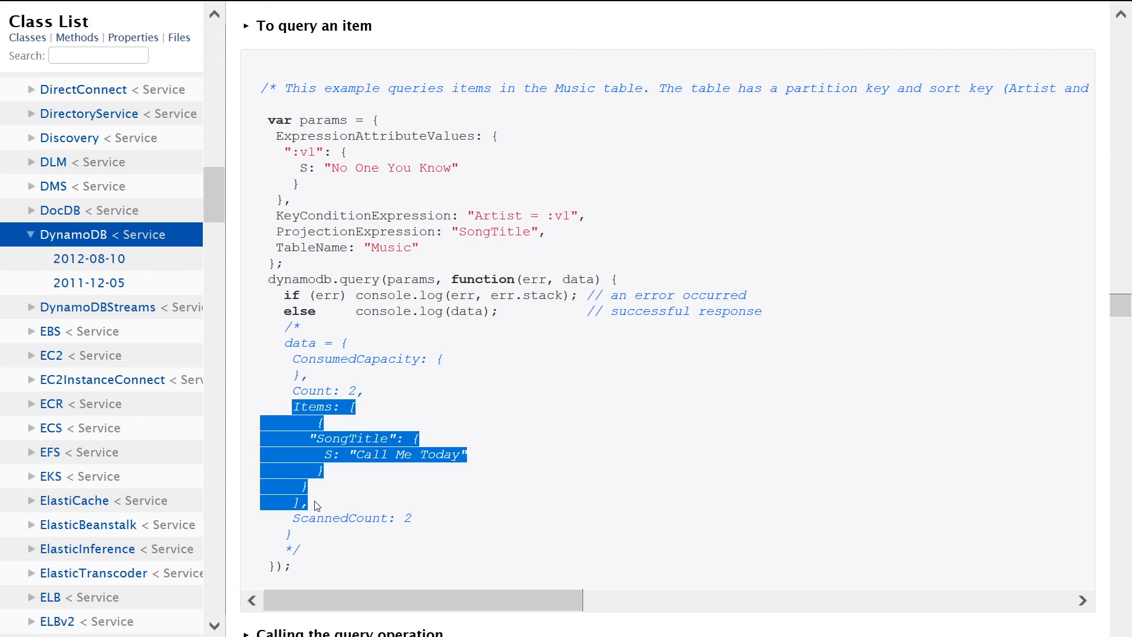
pyautogui.click(368, 495)
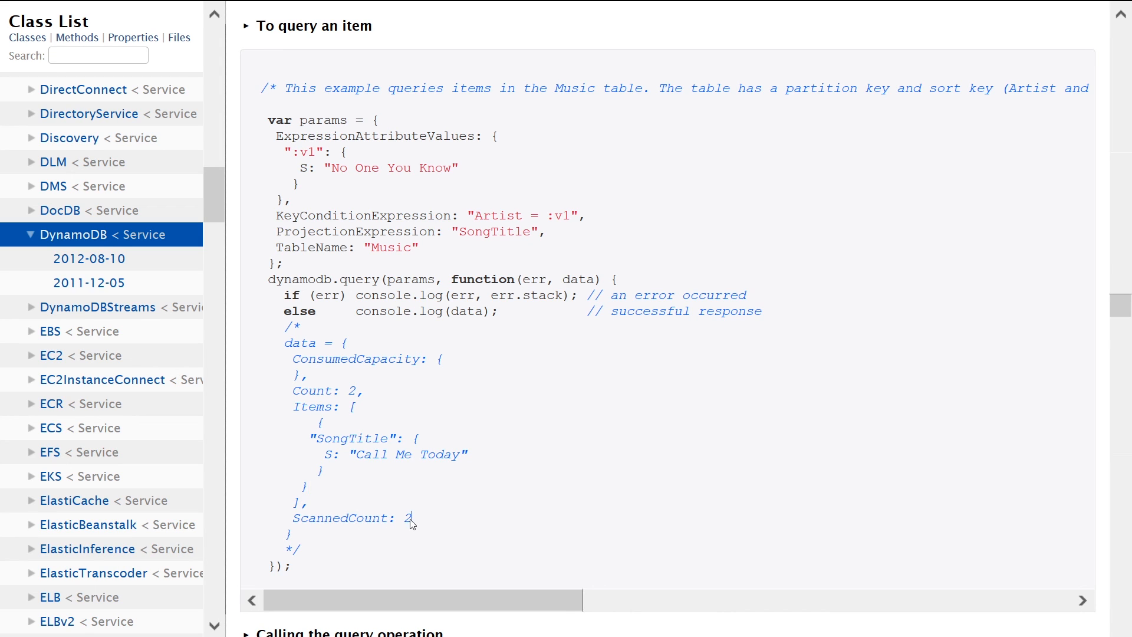
pyautogui.doubleClick(407, 518)
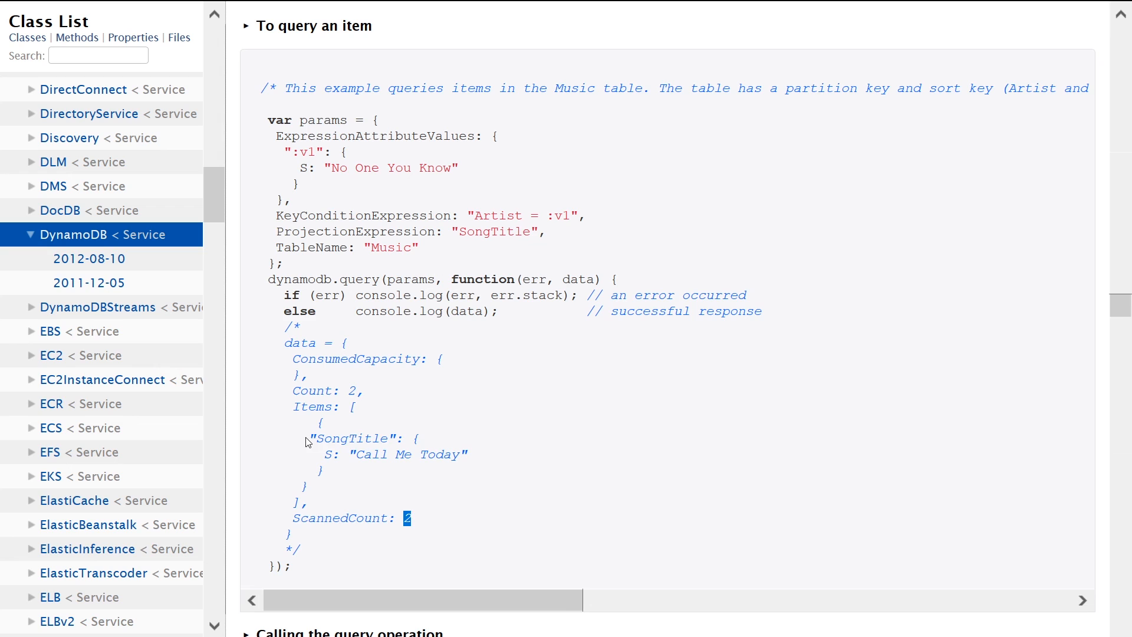
pyautogui.moveTo(307, 438); pyautogui.dragTo(351, 470)
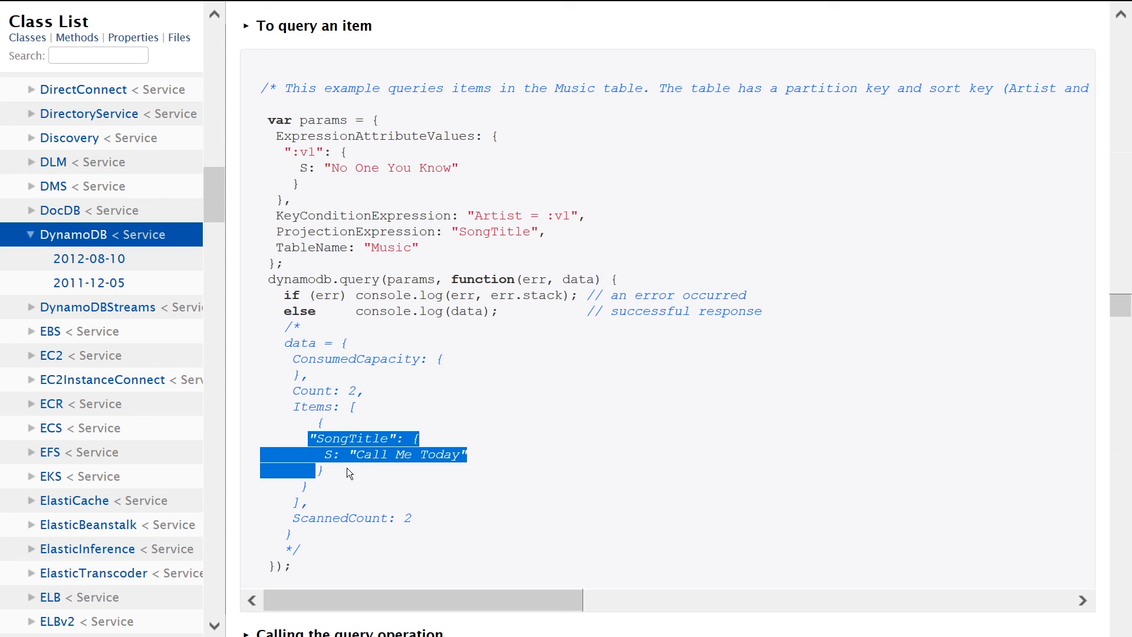
pyautogui.moveTo(357, 391)
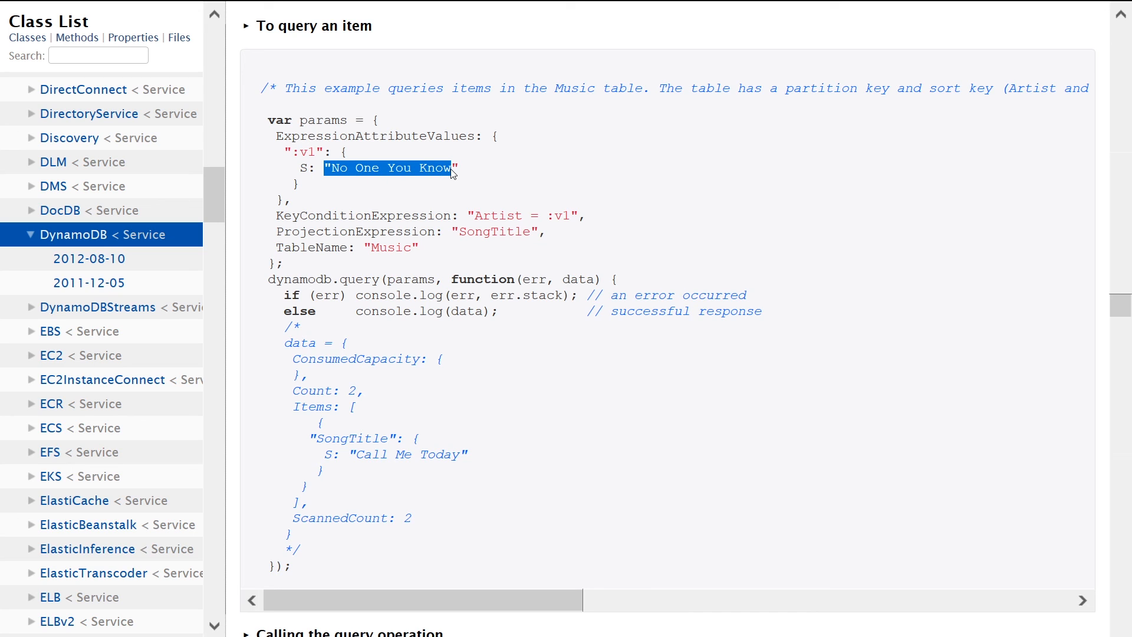
pyautogui.moveTo(374, 388)
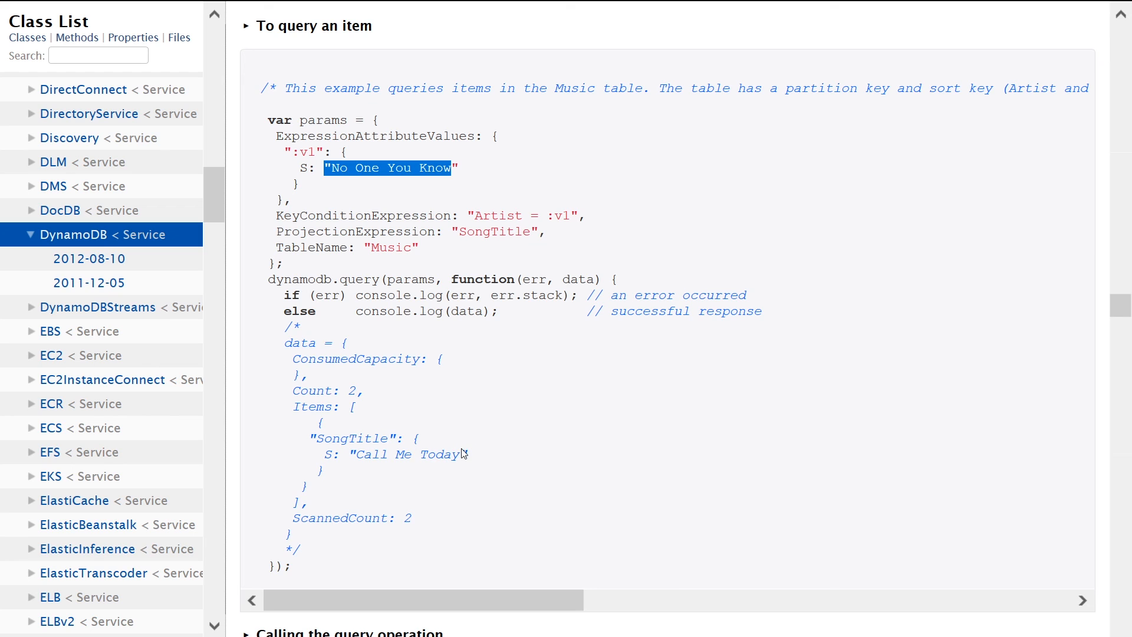
pyautogui.moveTo(435, 175)
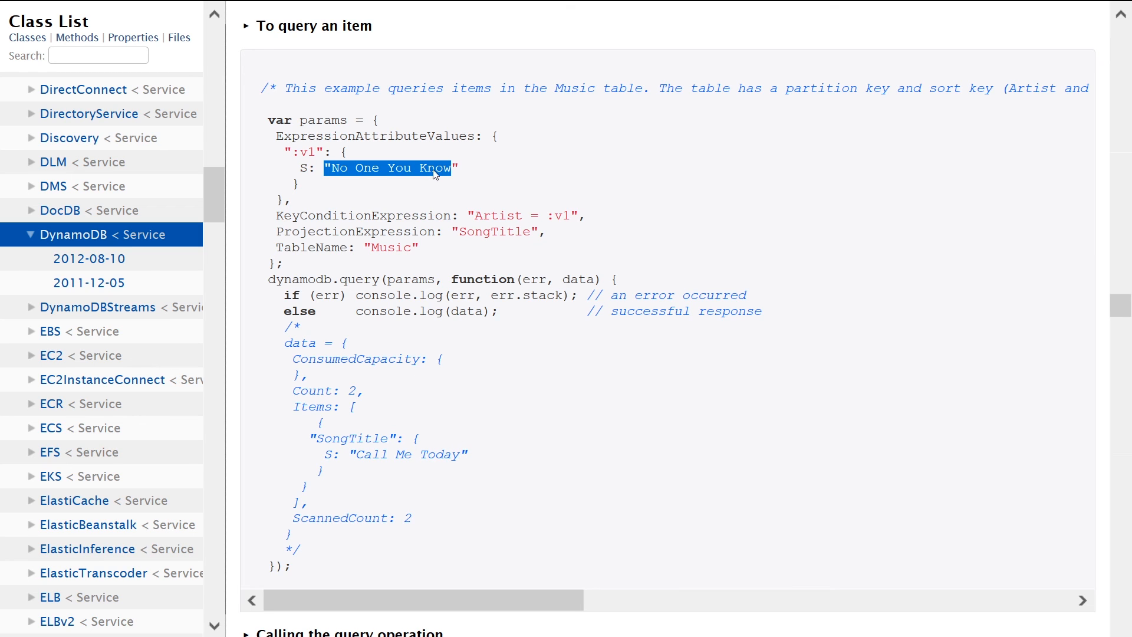
pyautogui.doubleClick(410, 454)
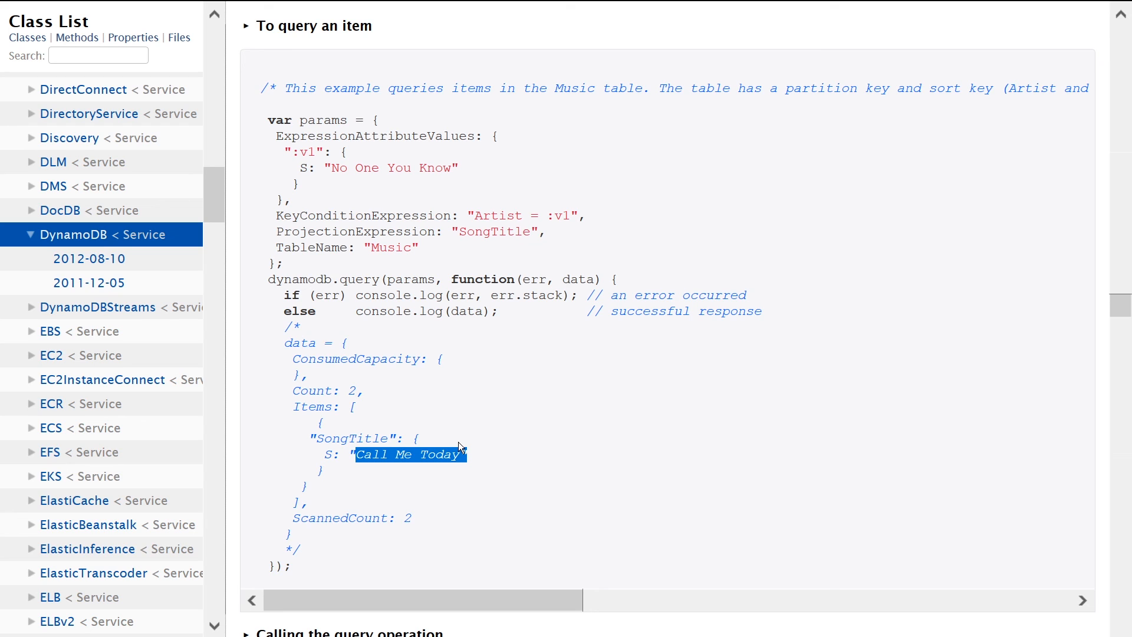
pyautogui.click(418, 517)
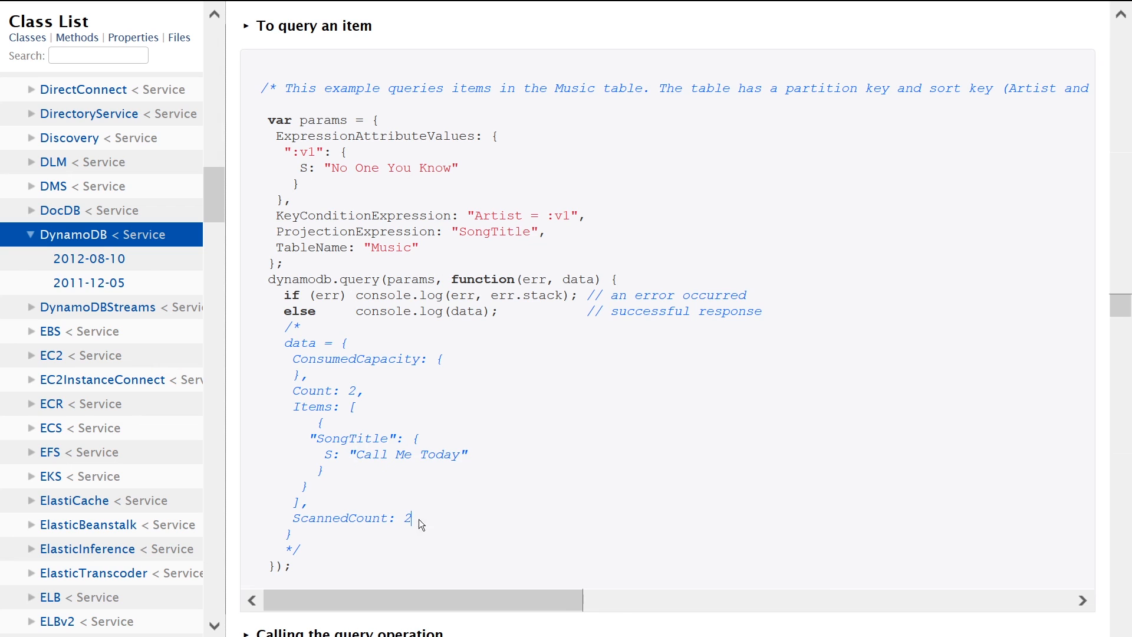
pyautogui.doubleClick(351, 518)
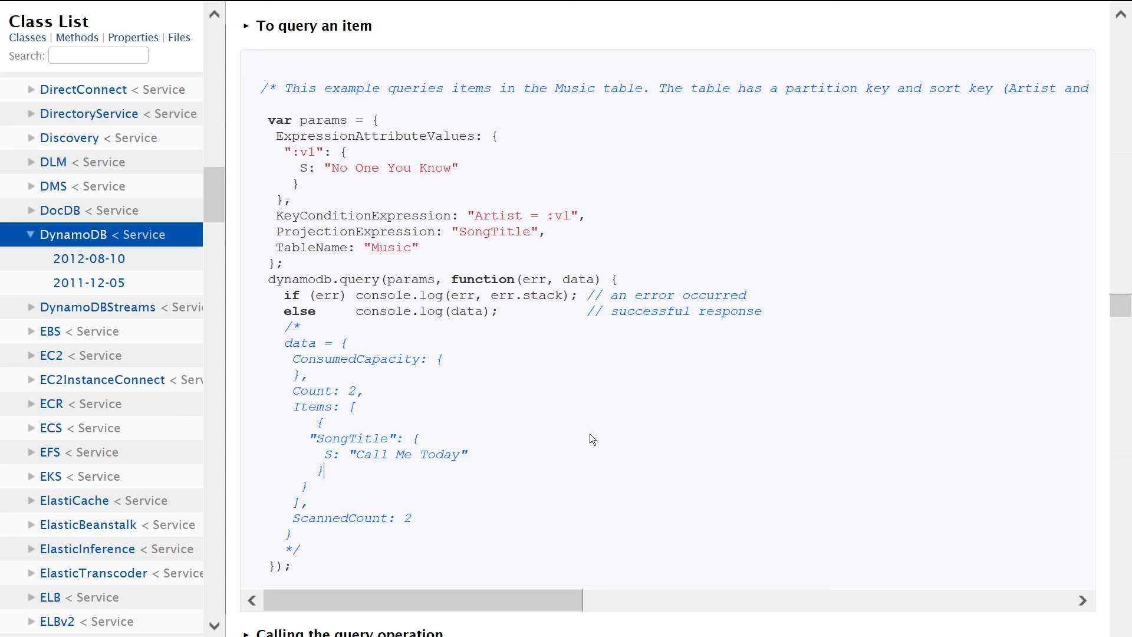
pyautogui.moveTo(626, 425)
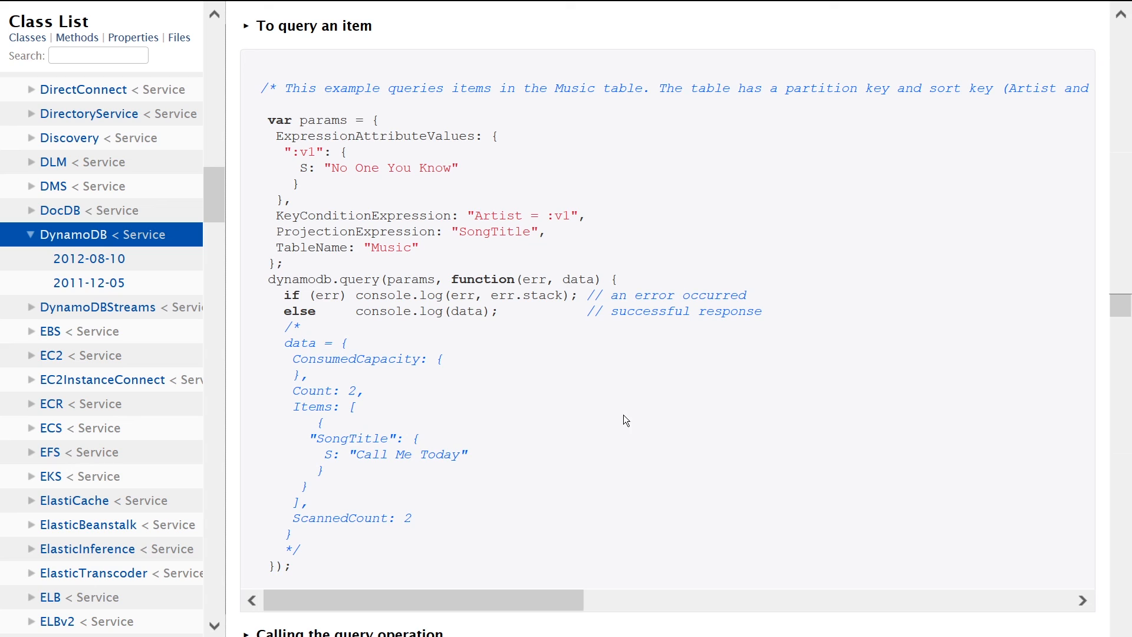
pyautogui.moveTo(618, 414)
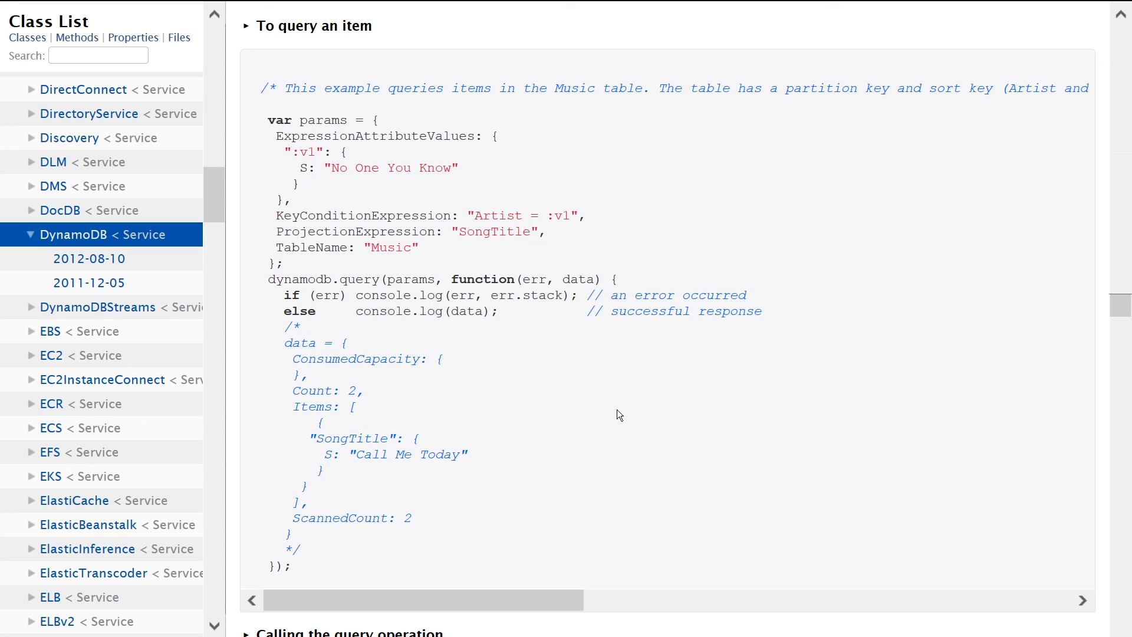